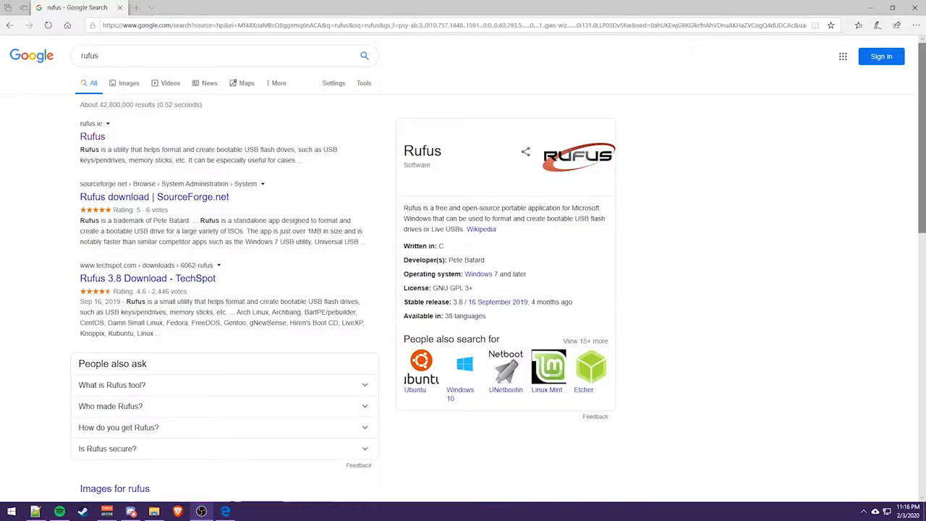
mouse_move(772, 167)
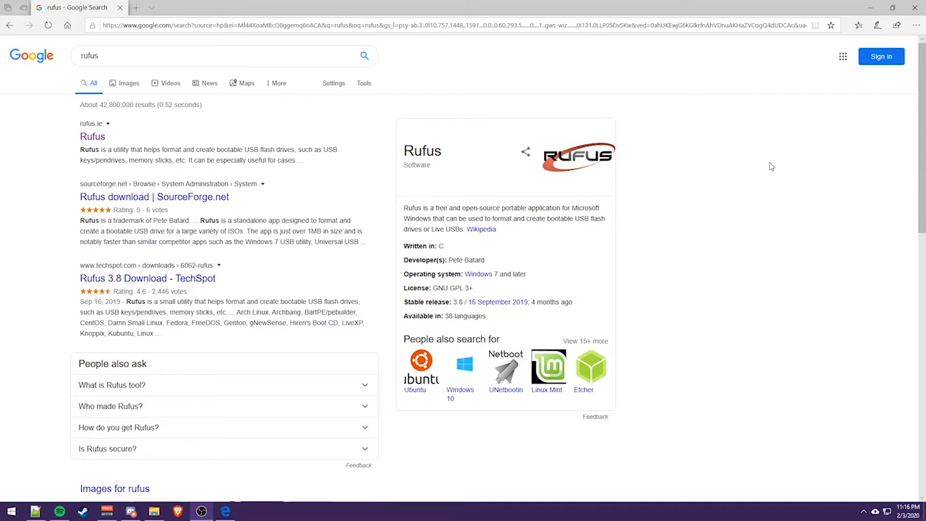
mouse_move(738, 157)
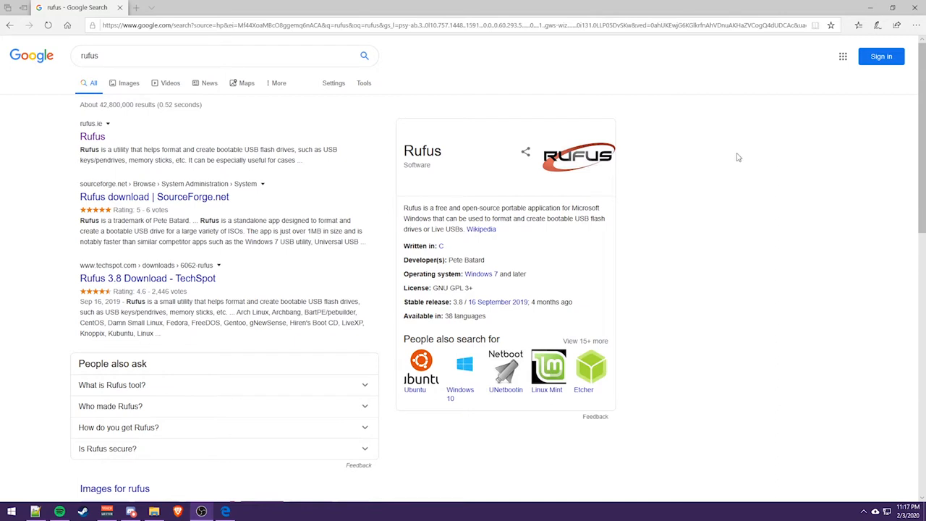
mouse_move(108, 119)
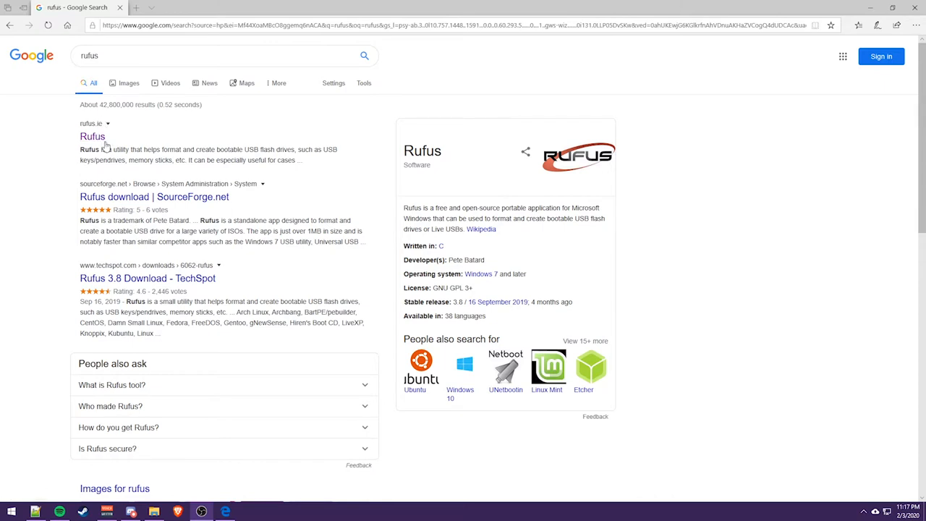
mouse_move(92, 136)
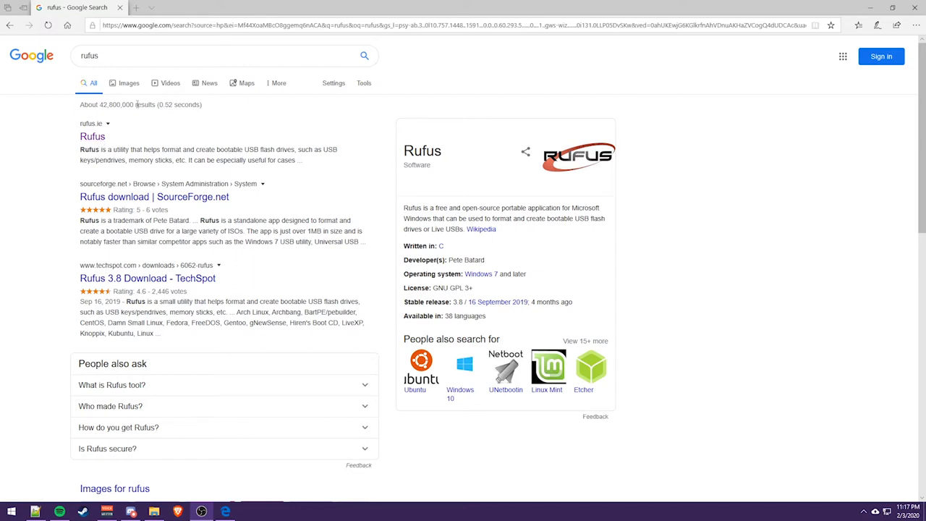
mouse_move(107, 116)
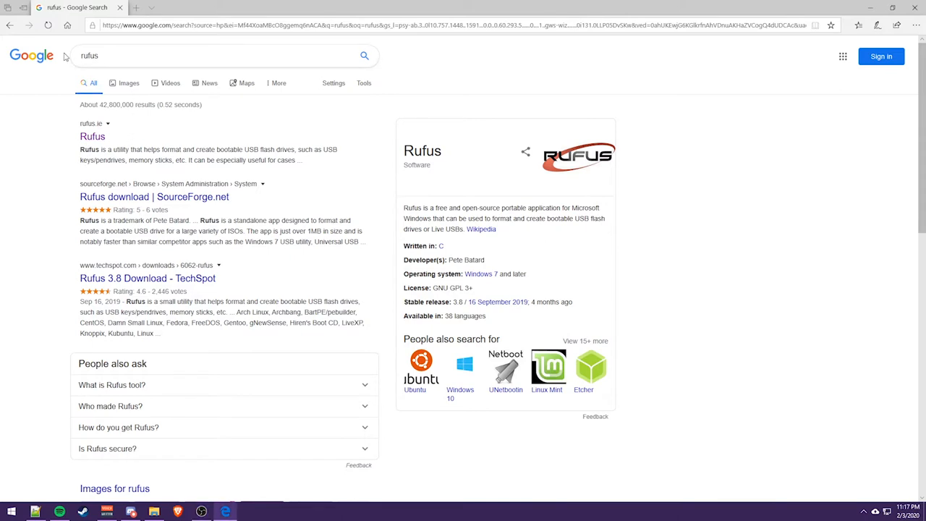
mouse_move(92, 136)
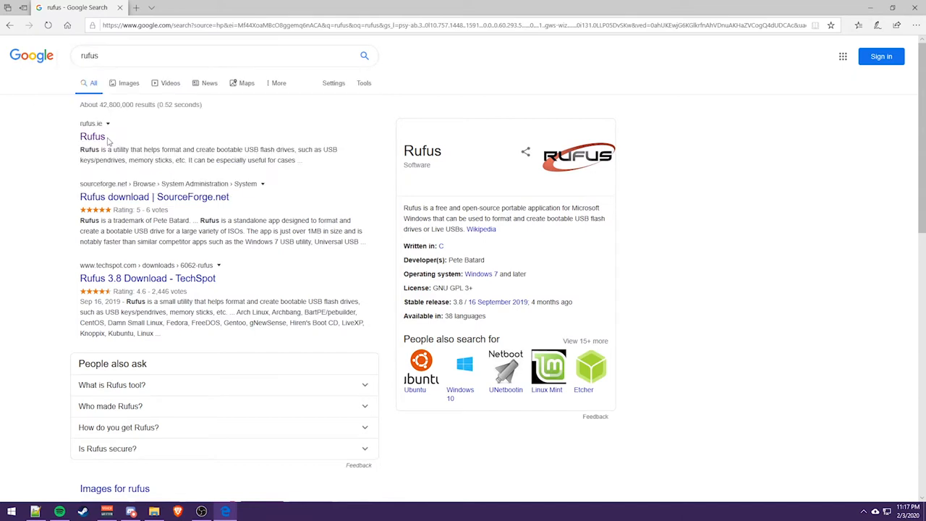
Load the official rufus.ie site from the Google results
left_click(92, 136)
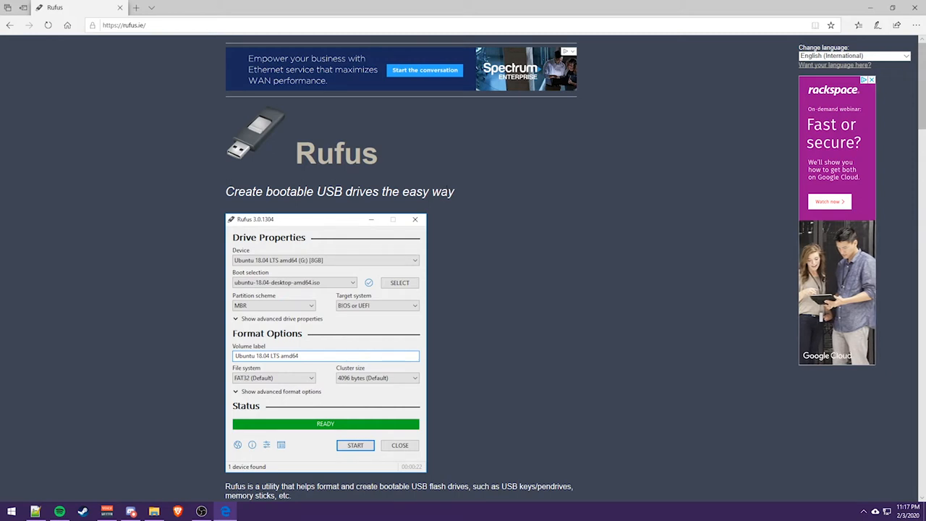
mouse_move(443, 257)
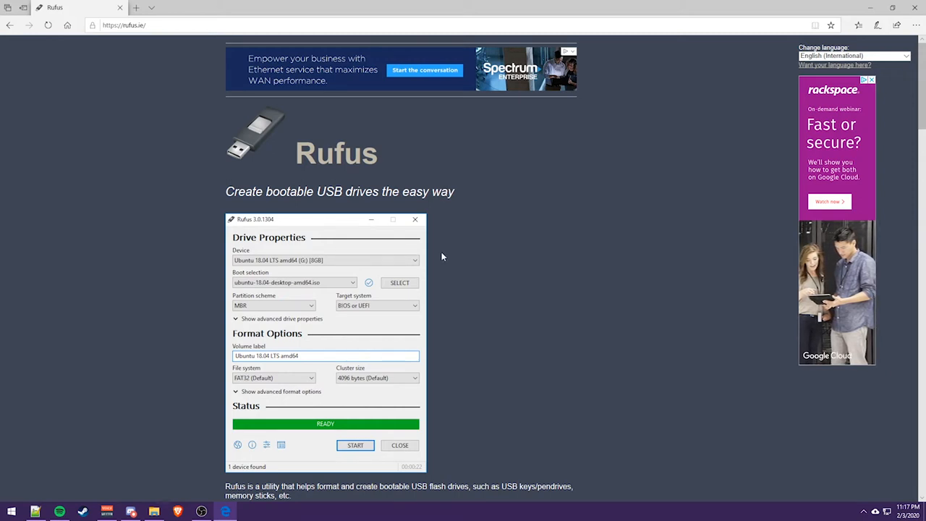
mouse_move(548, 232)
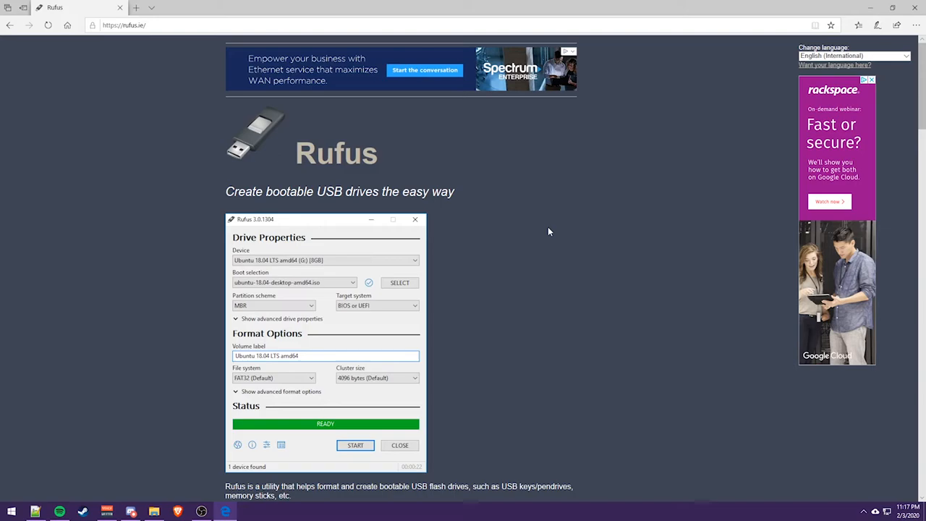
Download Rufus 3.8 Portable (1.1 MB) from the site's Download section
scroll("down", 3)
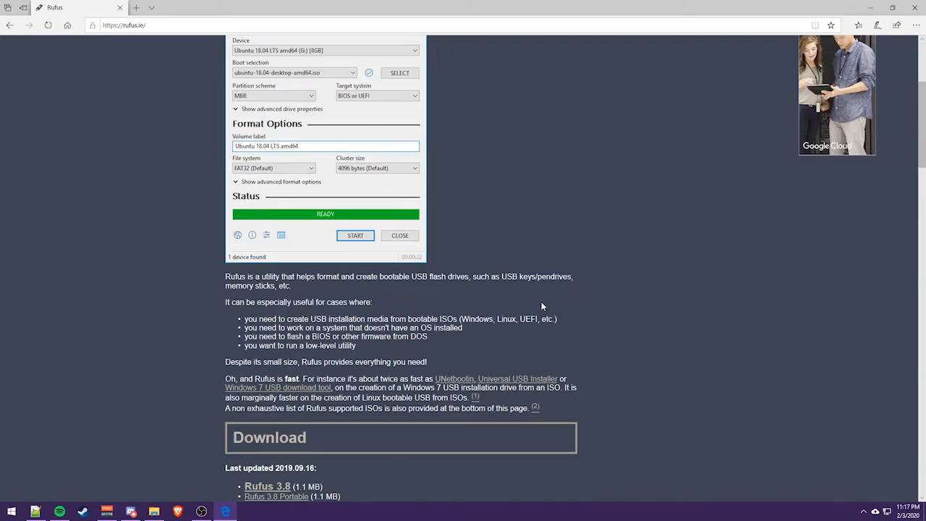
scroll("down", 3)
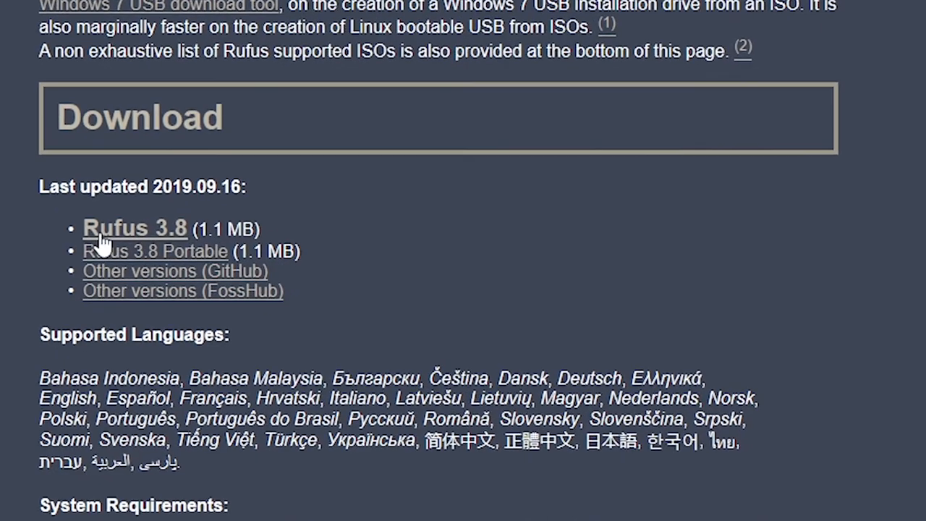
mouse_move(183, 246)
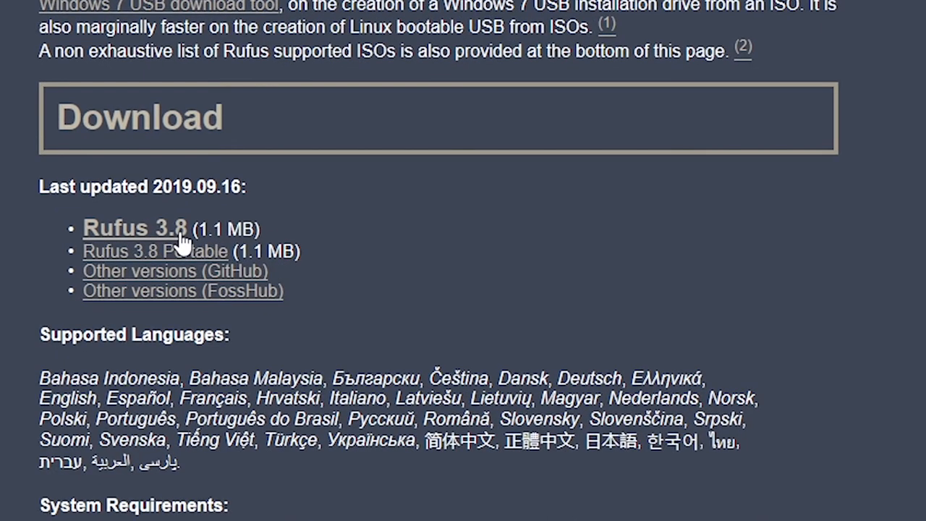
double_click(213, 229)
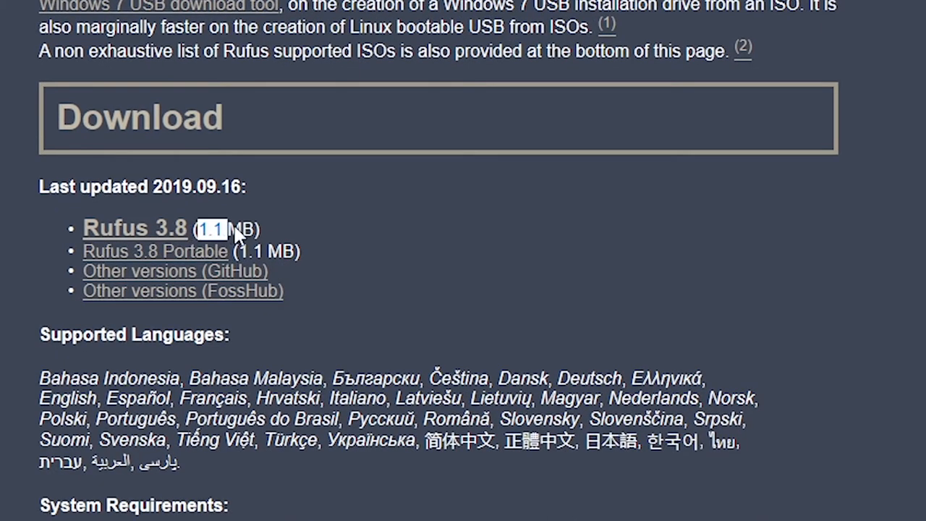
mouse_move(361, 223)
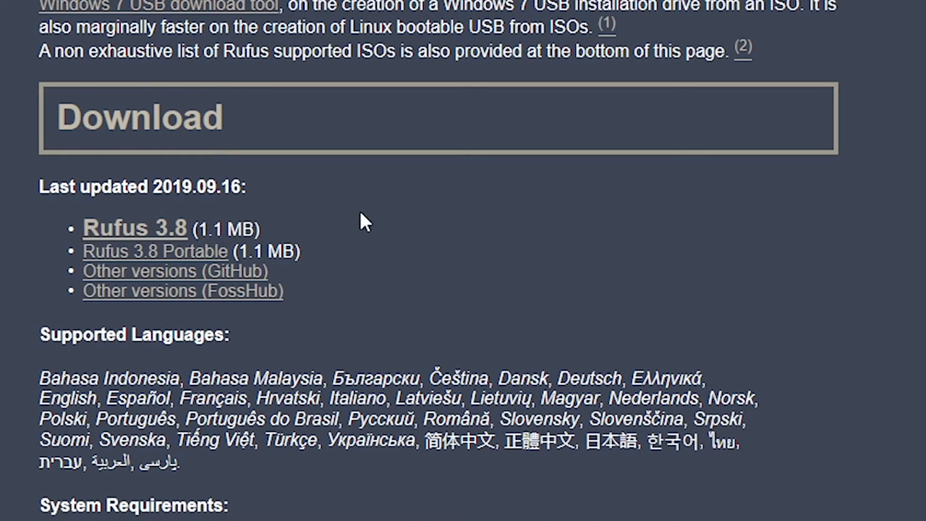
mouse_move(149, 239)
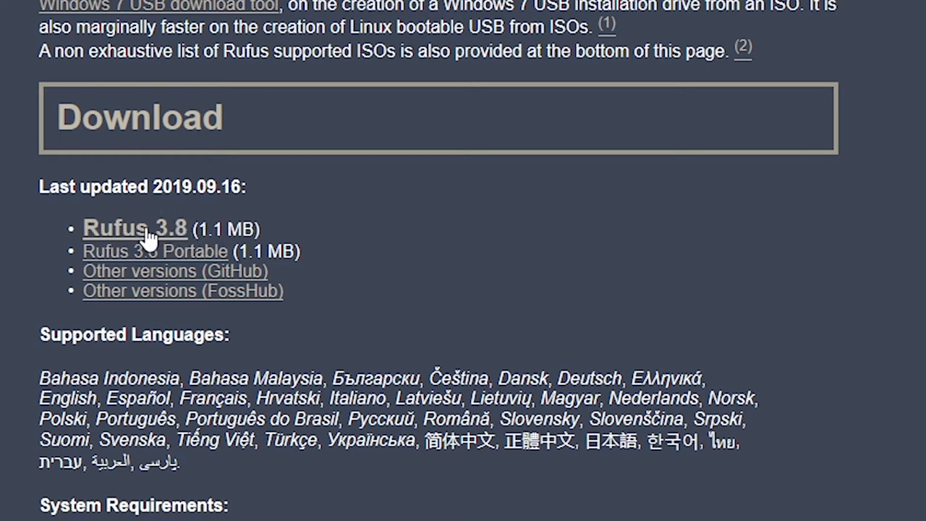
mouse_move(115, 181)
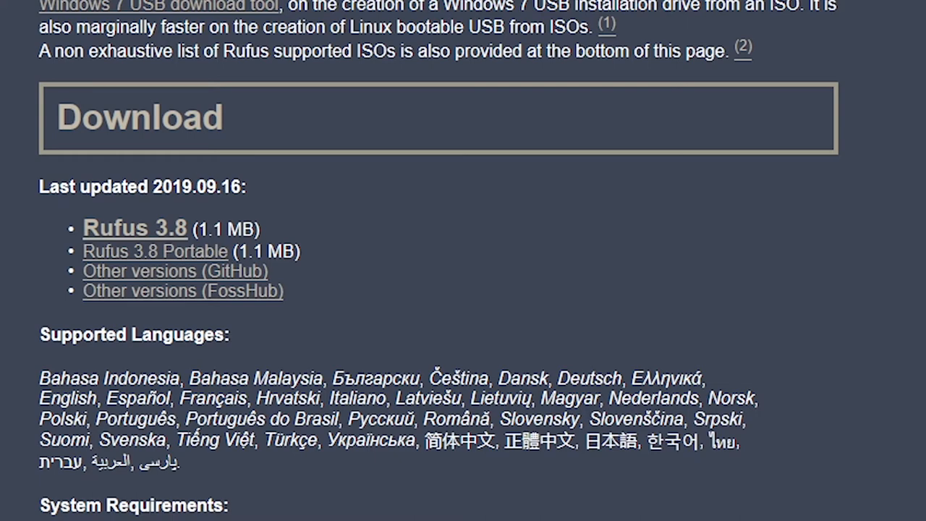
mouse_move(210, 260)
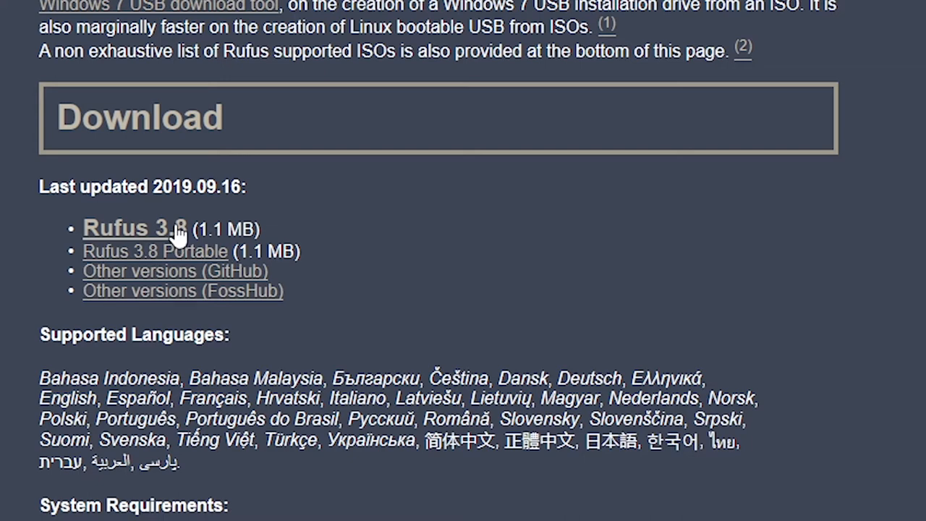
mouse_move(193, 252)
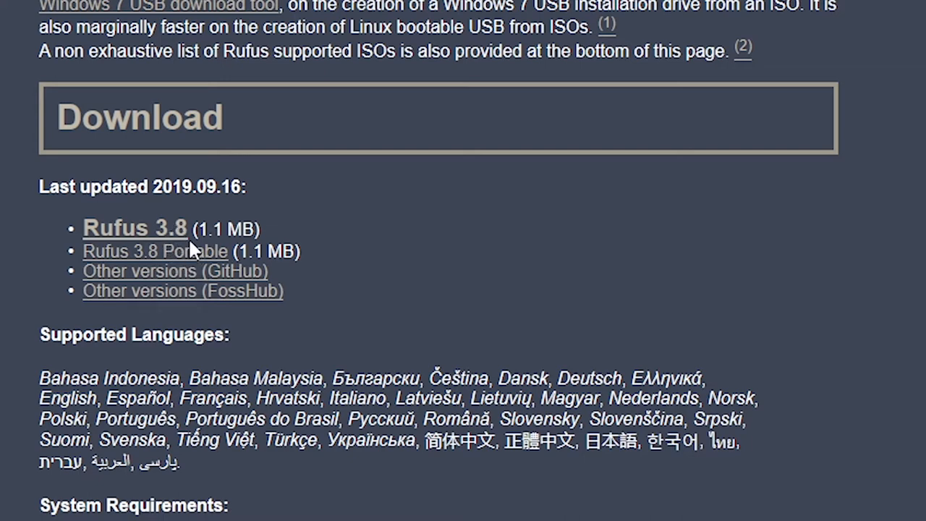
mouse_move(195, 261)
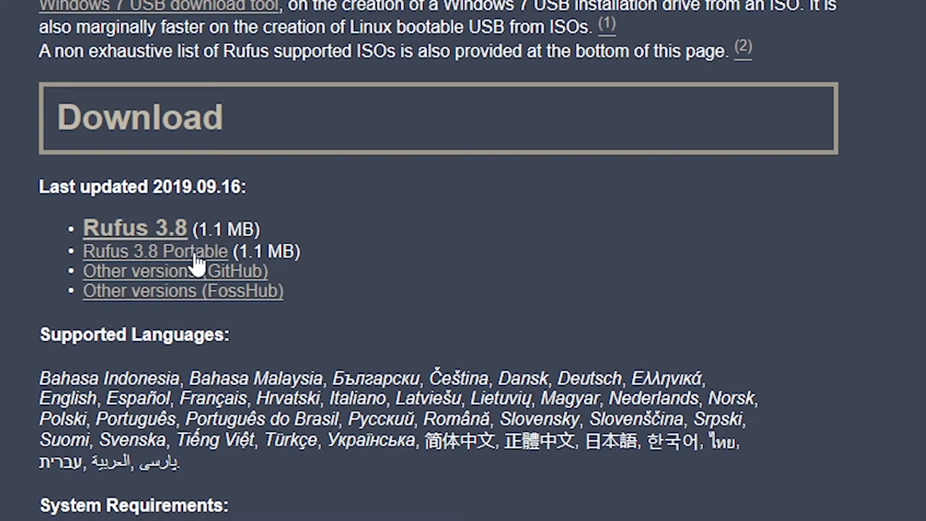
scroll("up", 3)
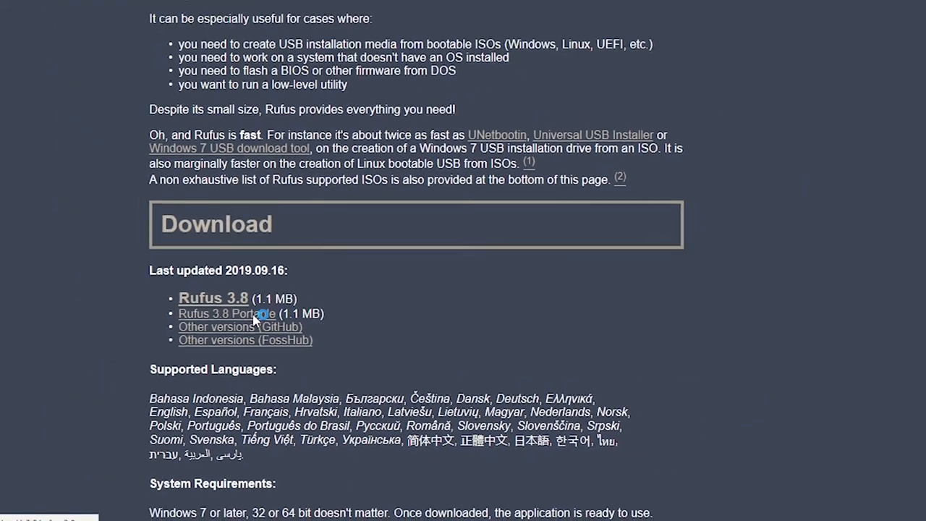
left_click(226, 313)
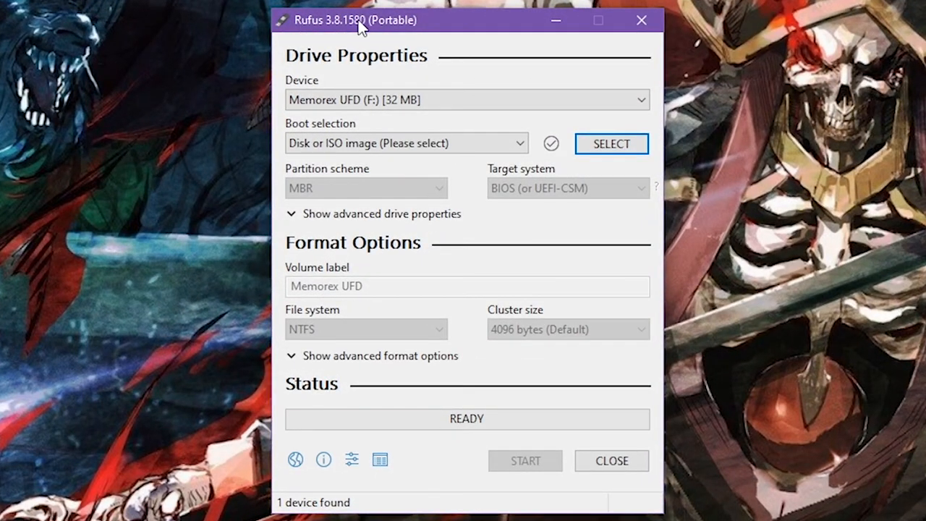
mouse_move(304, 4)
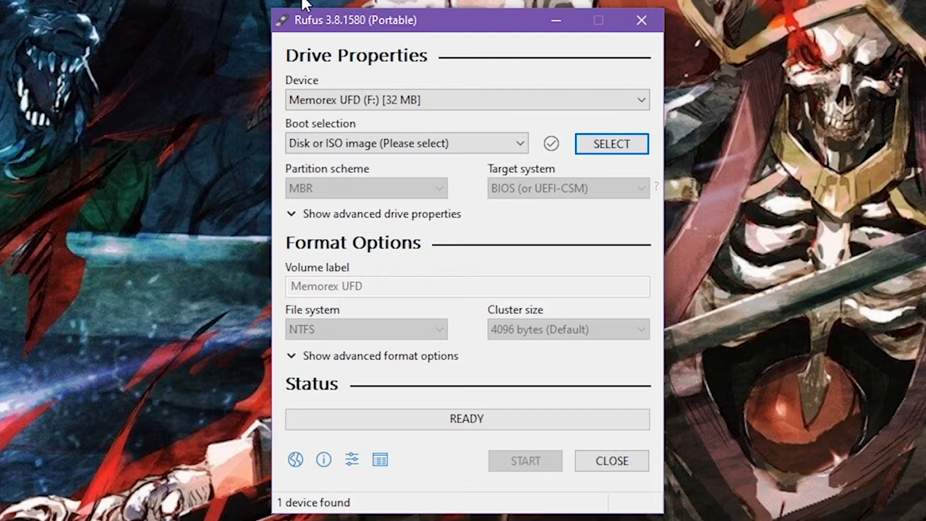
mouse_move(334, 42)
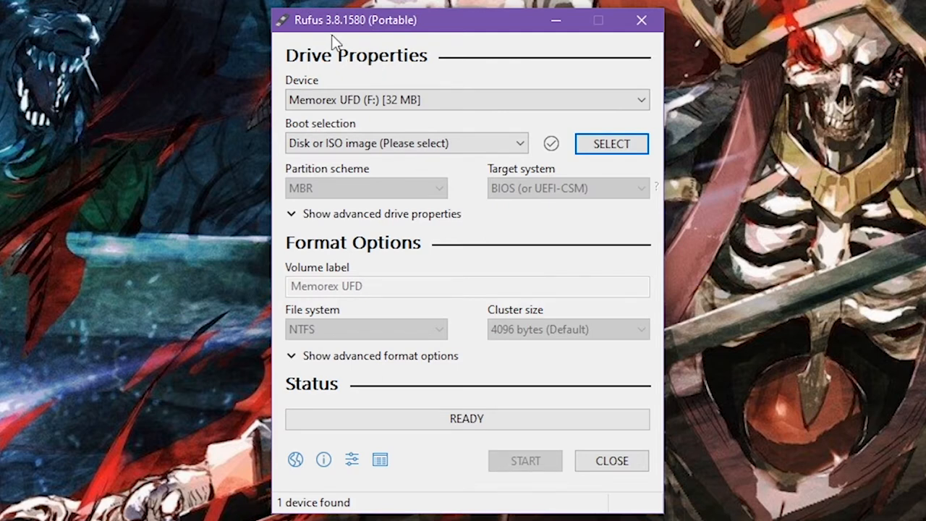
mouse_move(417, 52)
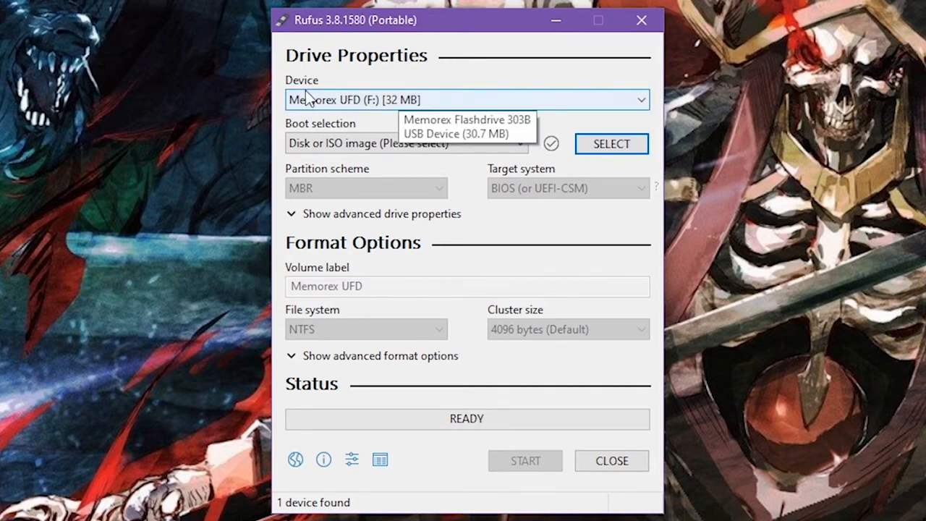
mouse_move(322, 118)
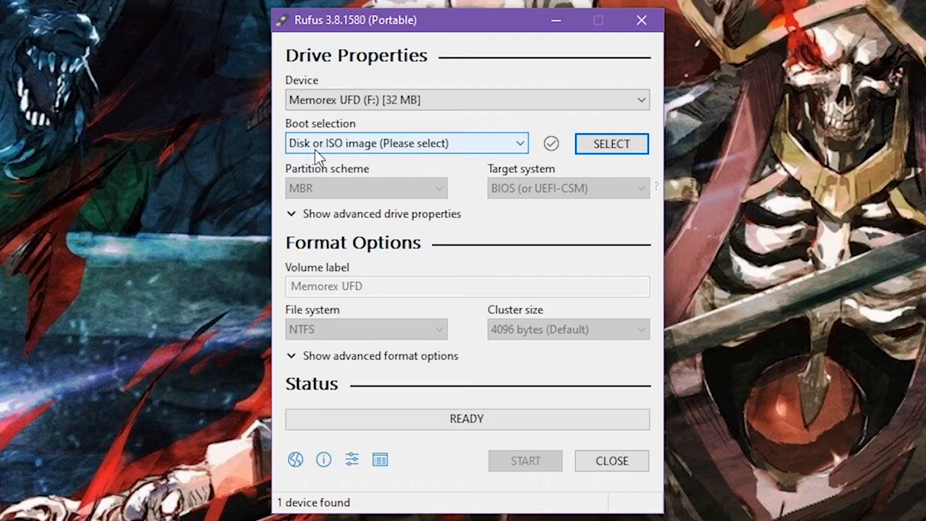
mouse_move(214, 130)
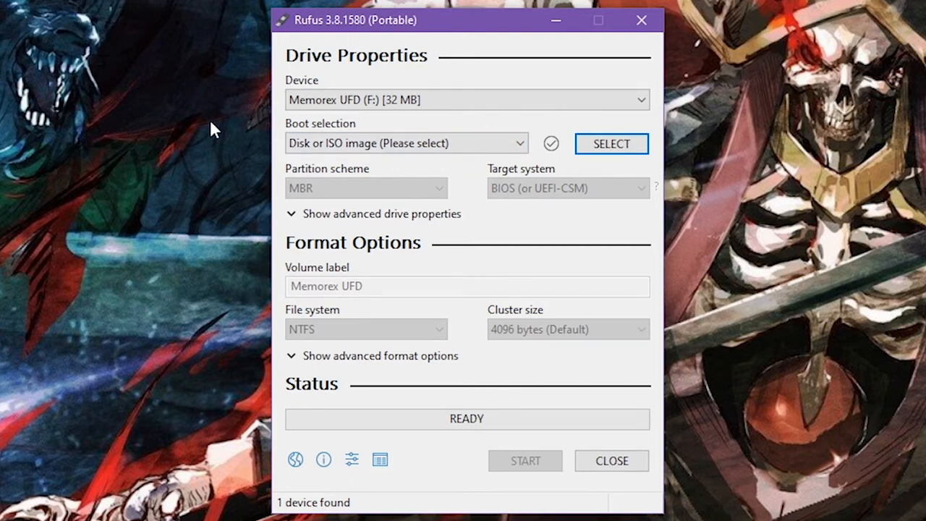
mouse_move(651, 94)
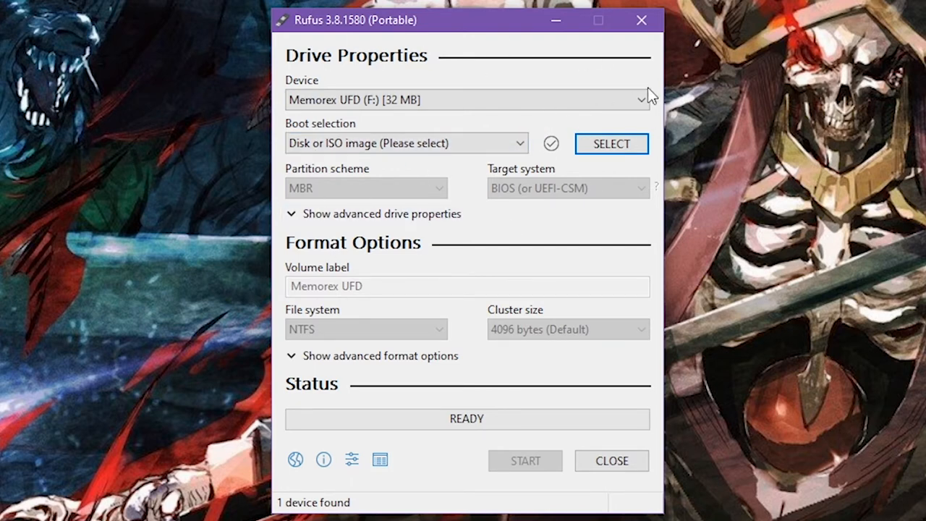
mouse_move(333, 170)
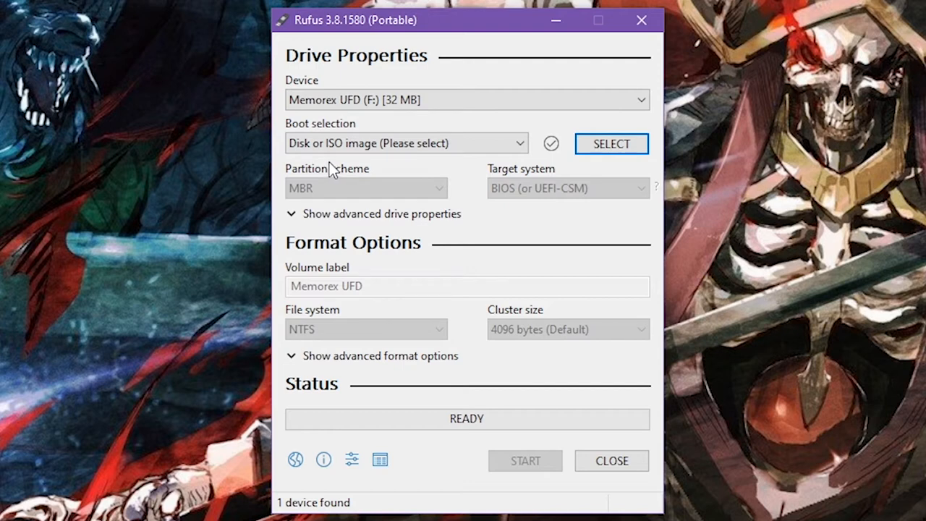
mouse_move(369, 142)
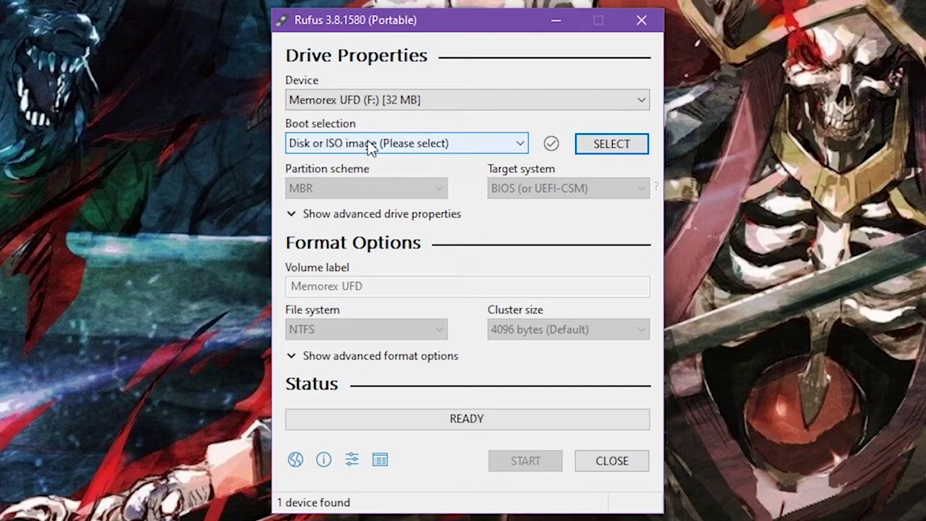
mouse_move(387, 95)
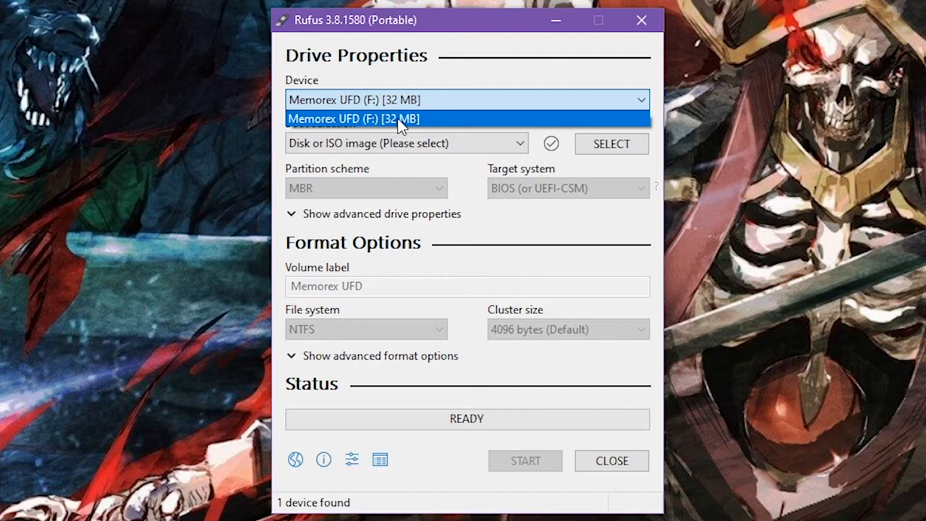
mouse_move(377, 101)
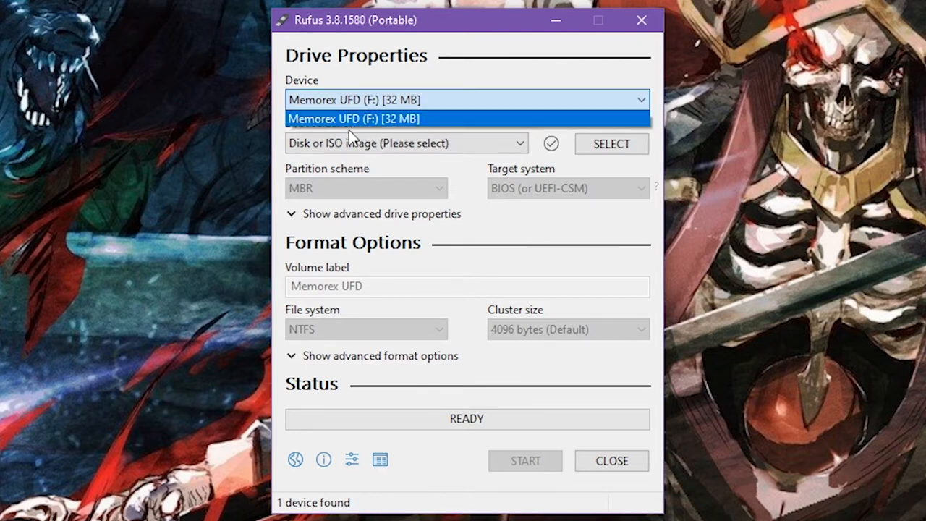
mouse_move(414, 123)
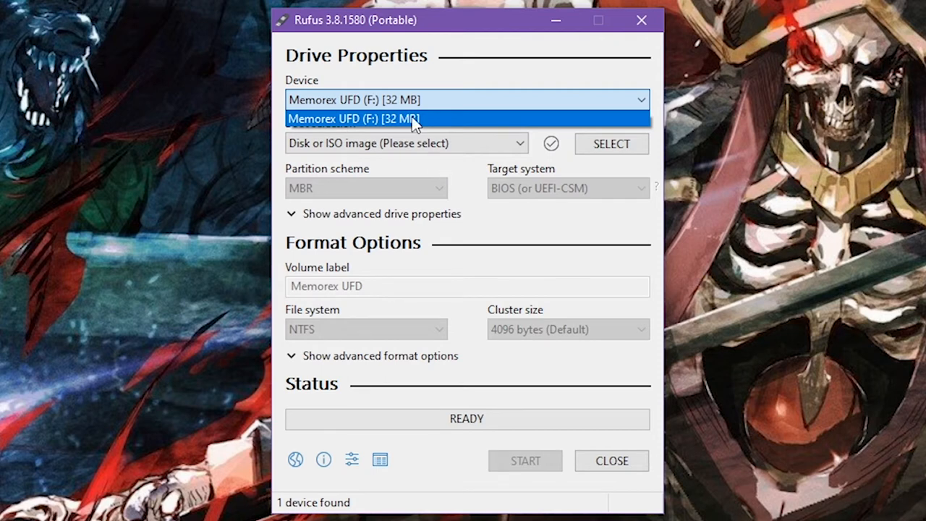
left_click(354, 118)
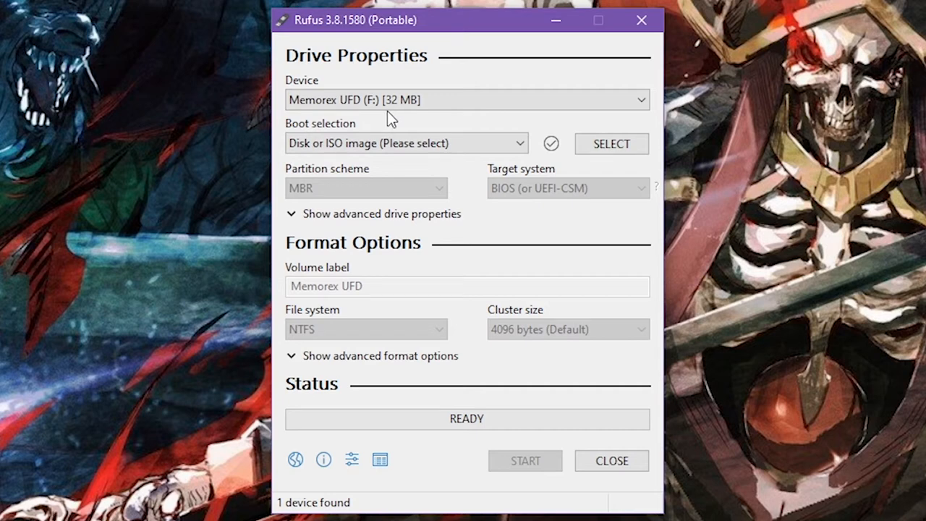
mouse_move(464, 3)
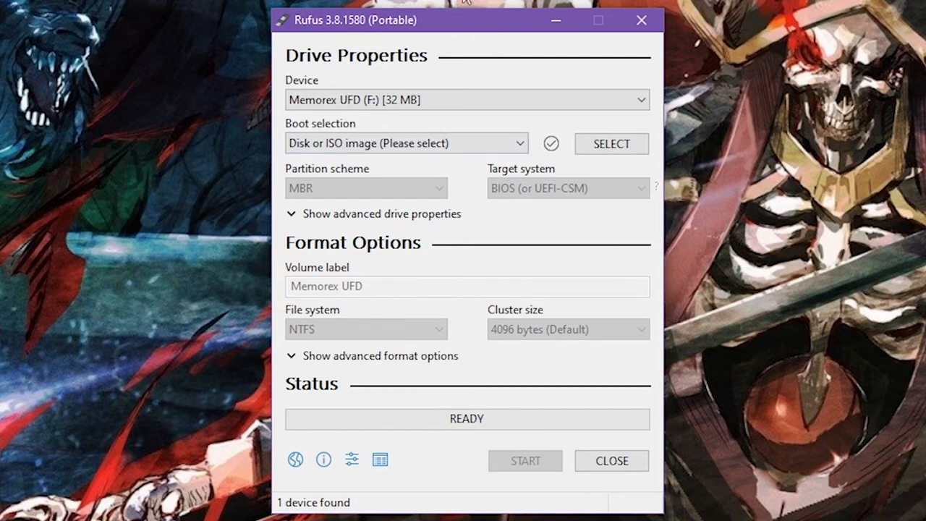
mouse_move(384, 376)
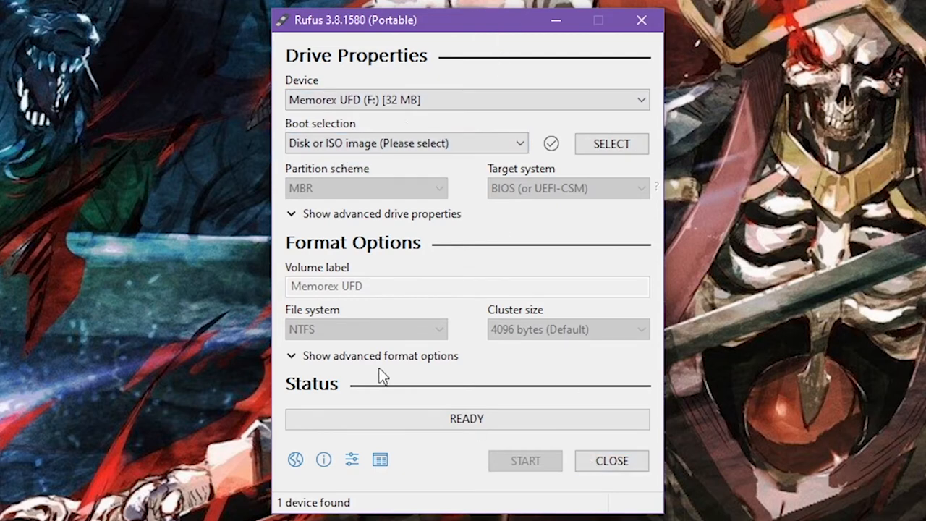
mouse_move(376, 89)
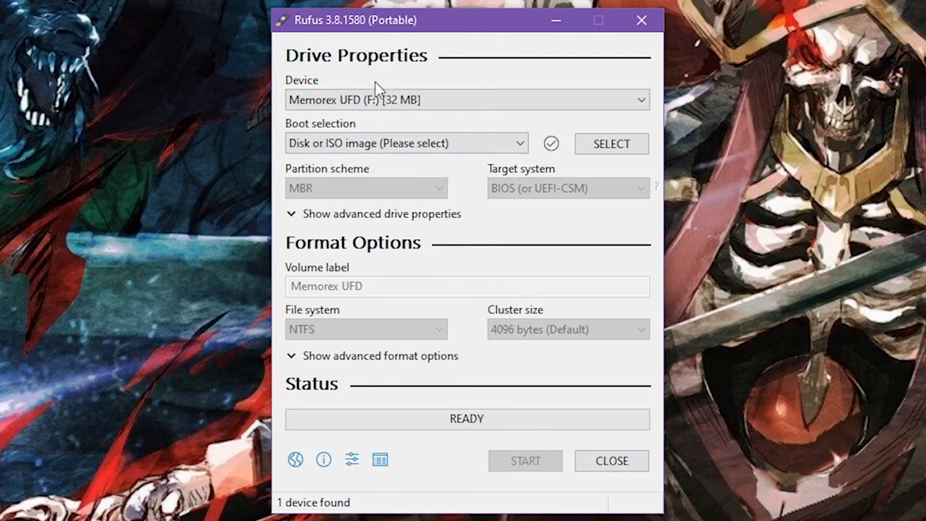
mouse_move(304, 158)
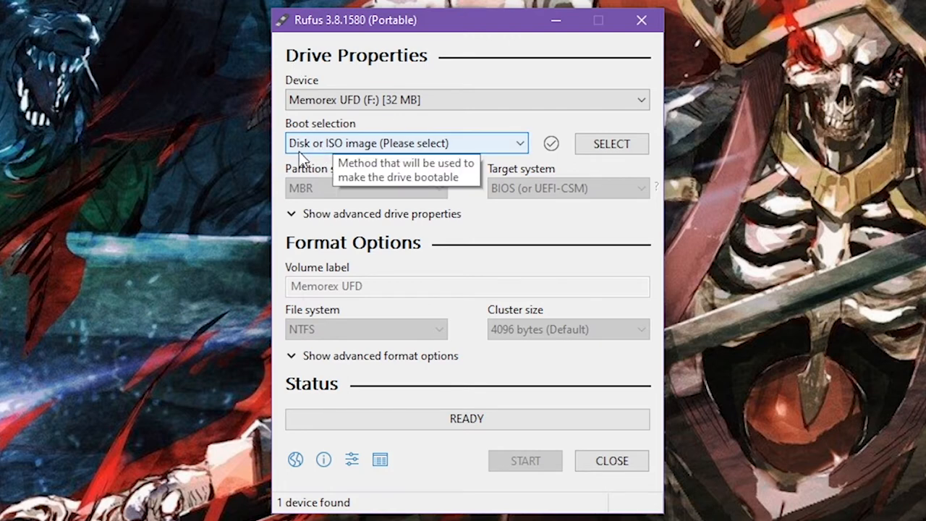
mouse_move(354, 148)
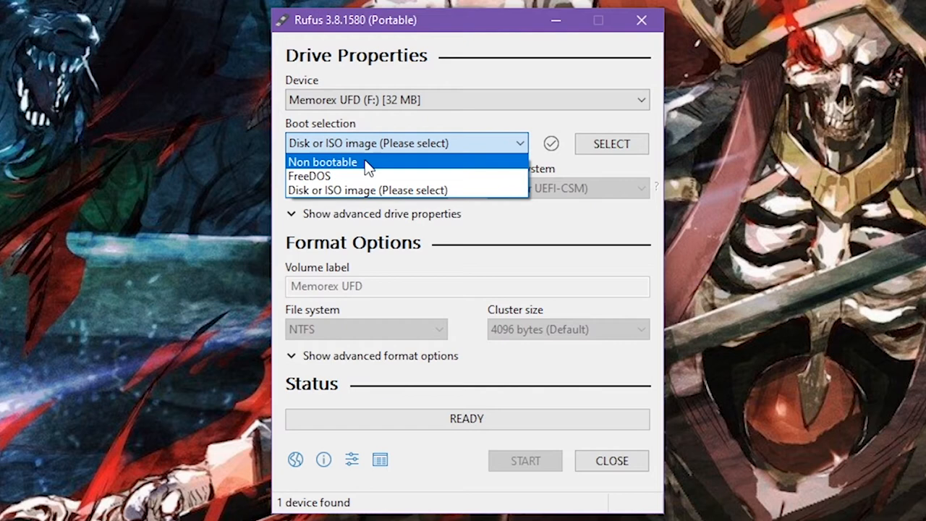
mouse_move(344, 176)
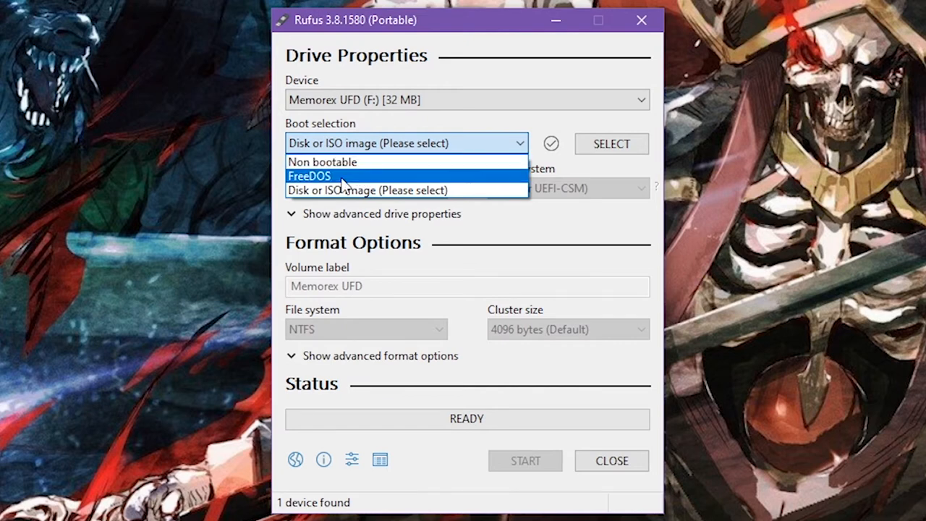
mouse_move(329, 181)
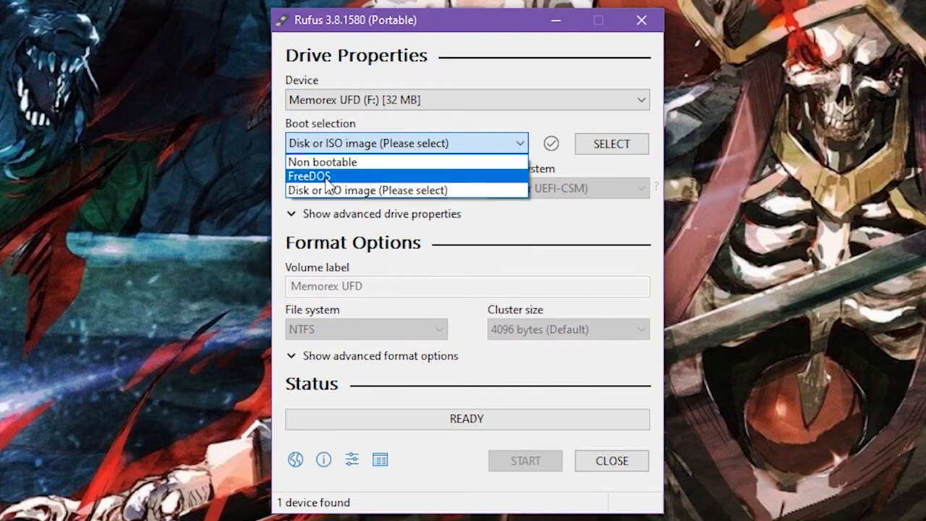
mouse_move(361, 191)
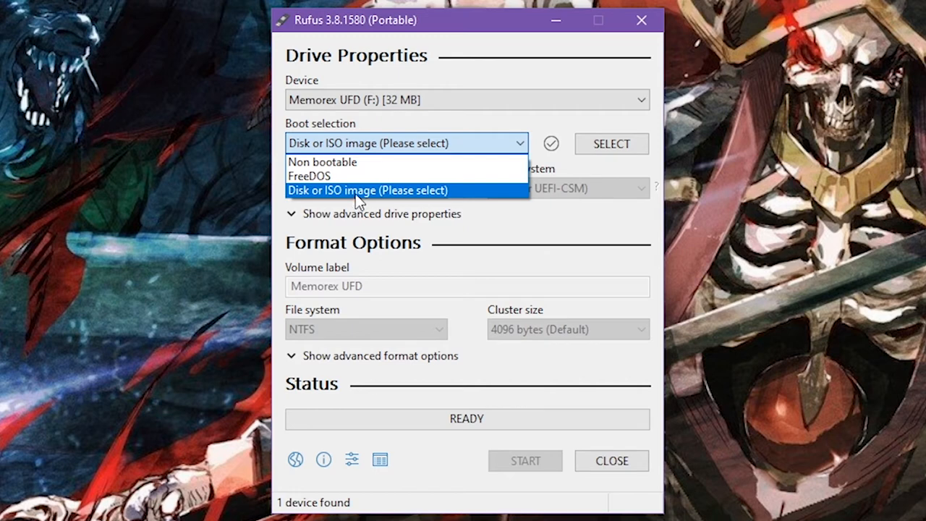
mouse_move(397, 194)
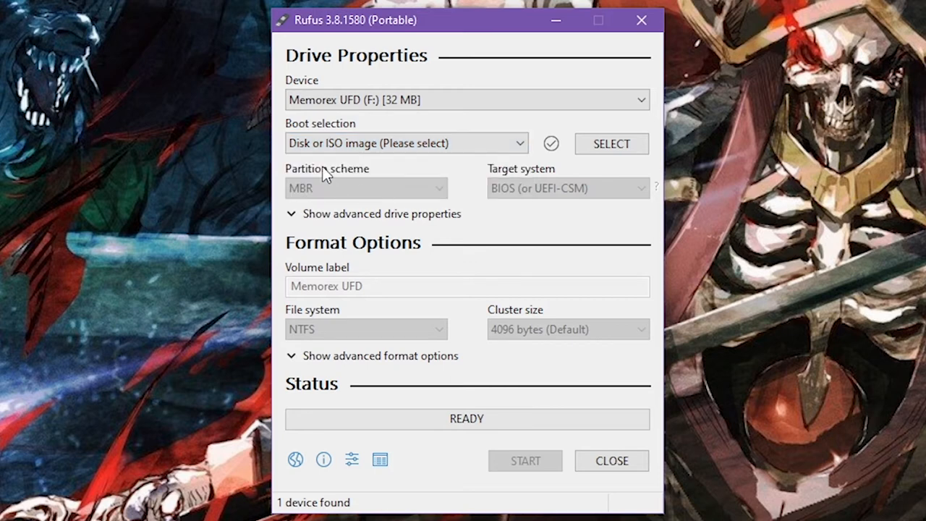
mouse_move(584, 150)
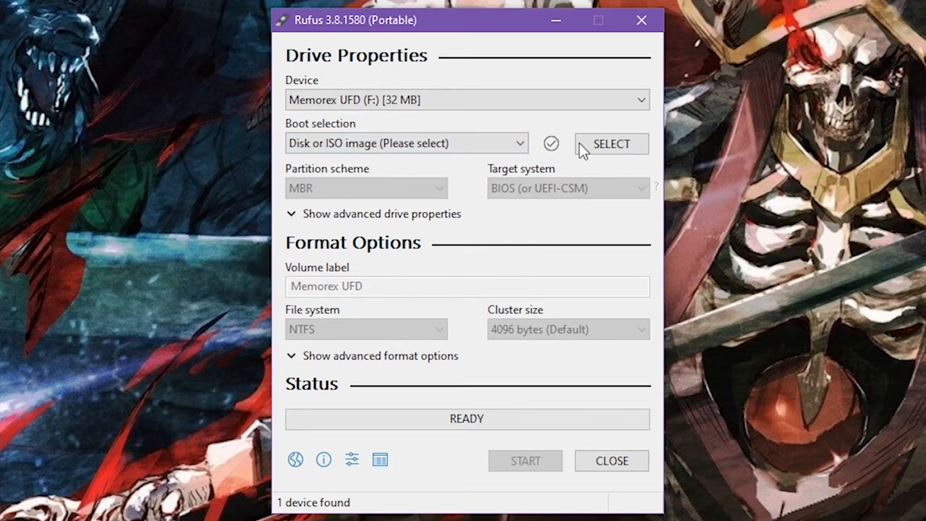
mouse_move(612, 143)
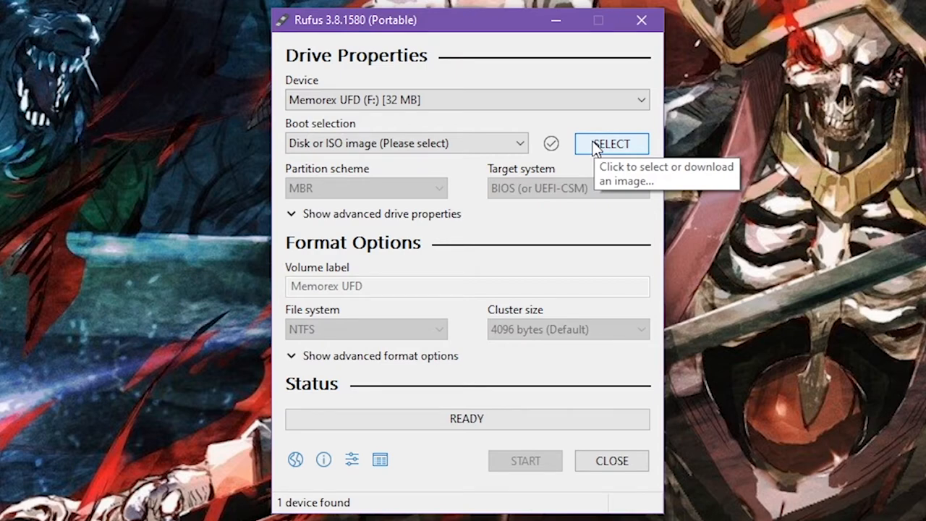
Select clonezilla-live-2.6.4-10-amd64.iso from Downloads as the boot image
left_click(611, 143)
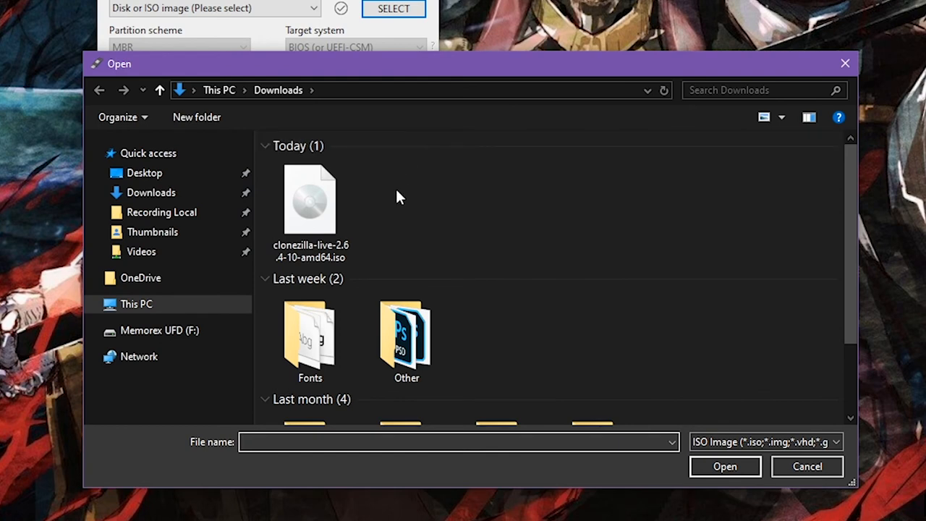
mouse_move(592, 201)
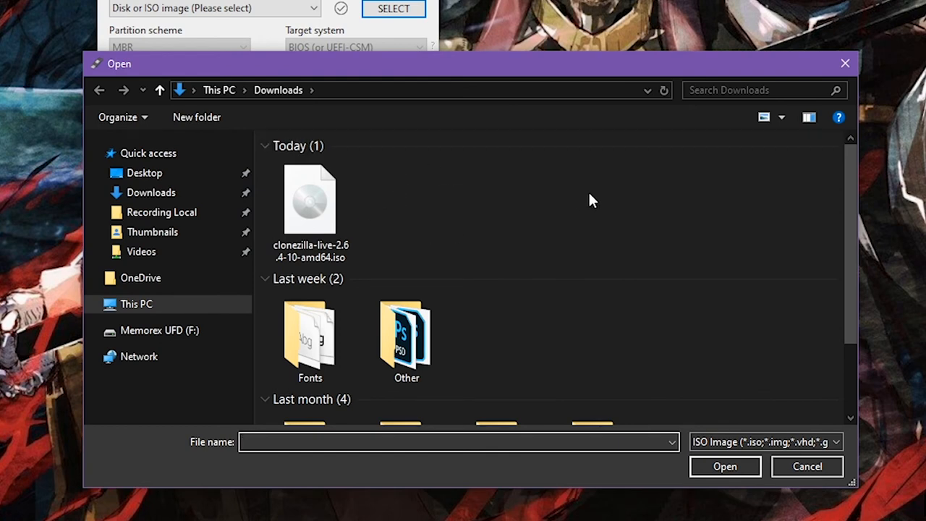
mouse_move(628, 259)
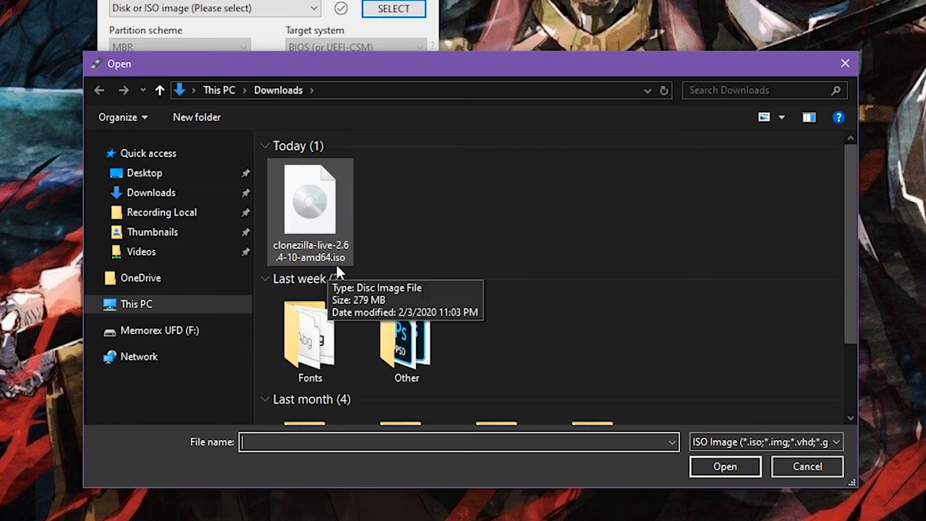
mouse_move(322, 210)
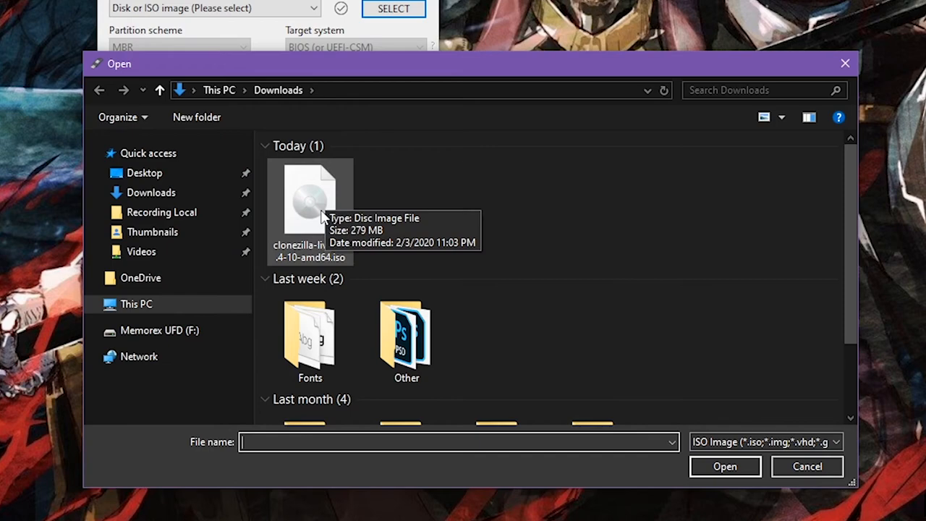
mouse_move(382, 257)
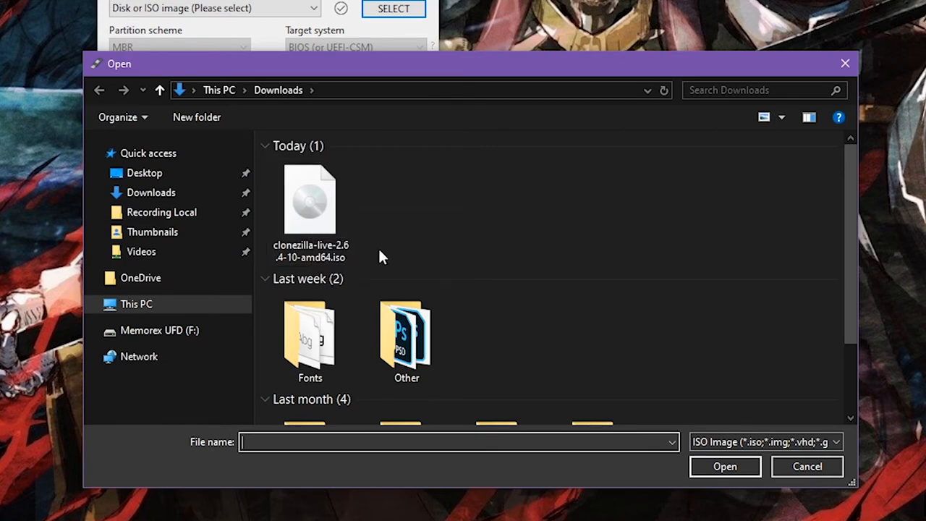
double_click(309, 199)
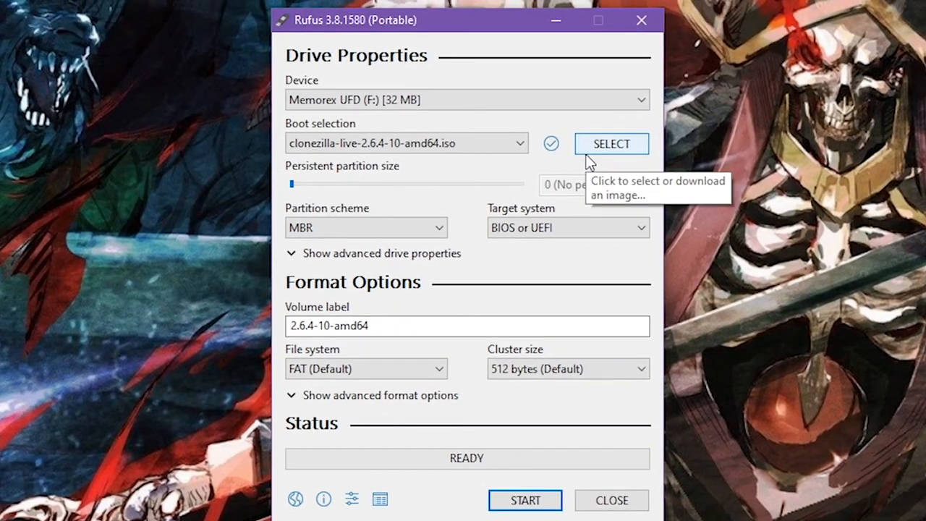
mouse_move(362, 227)
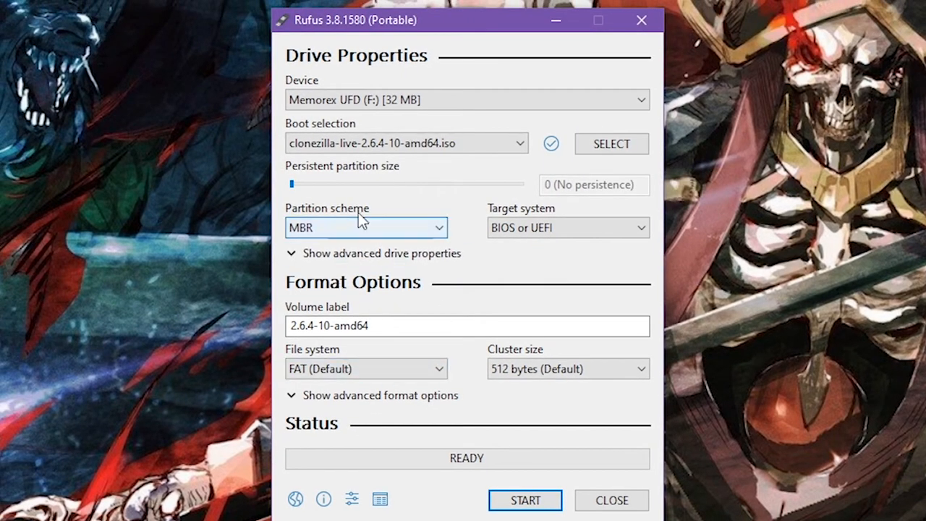
mouse_move(431, 235)
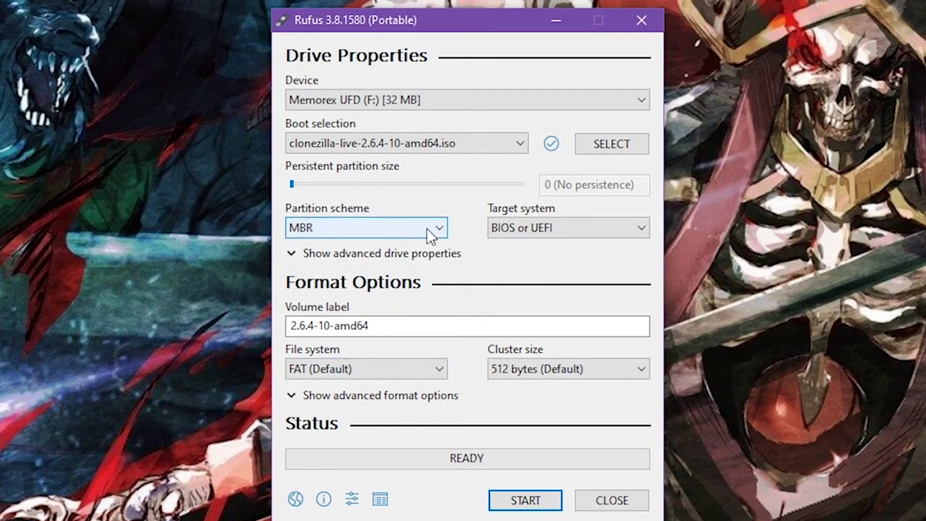
mouse_move(431, 358)
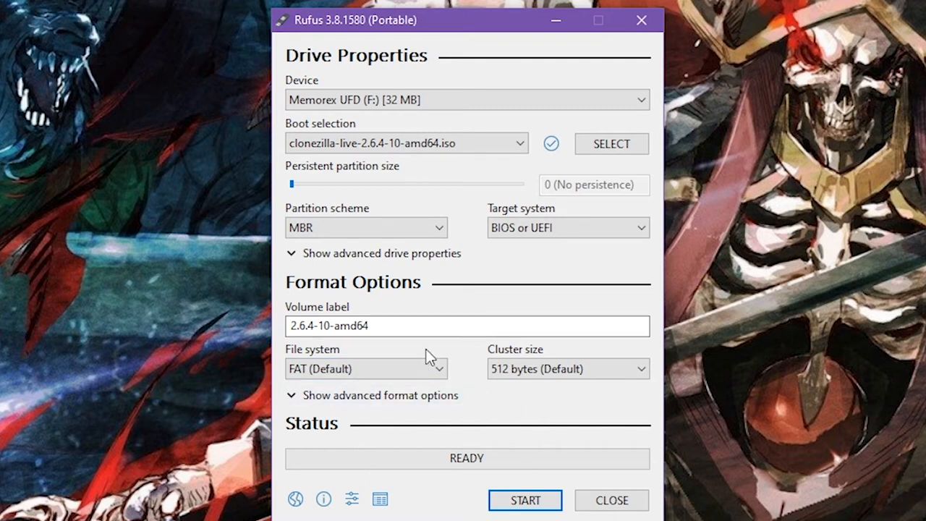
mouse_move(418, 356)
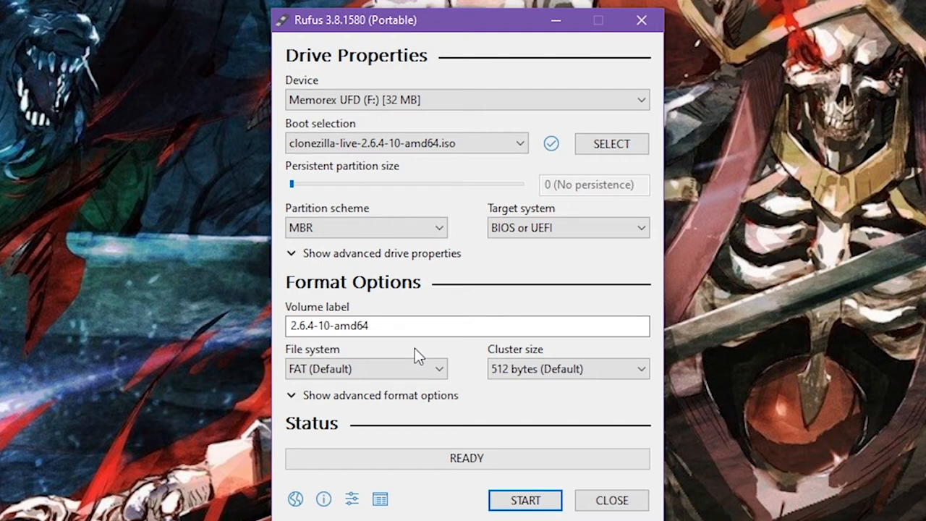
mouse_move(300, 134)
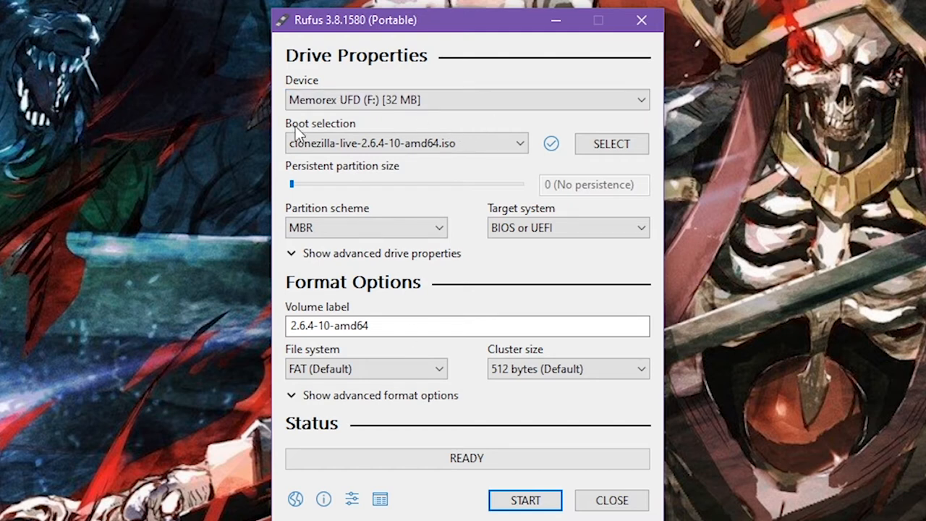
mouse_move(391, 94)
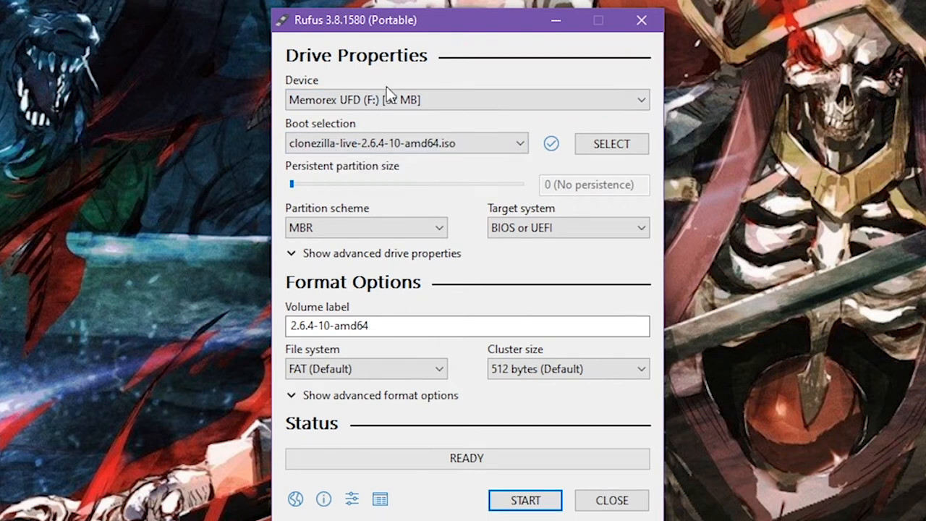
mouse_move(385, 353)
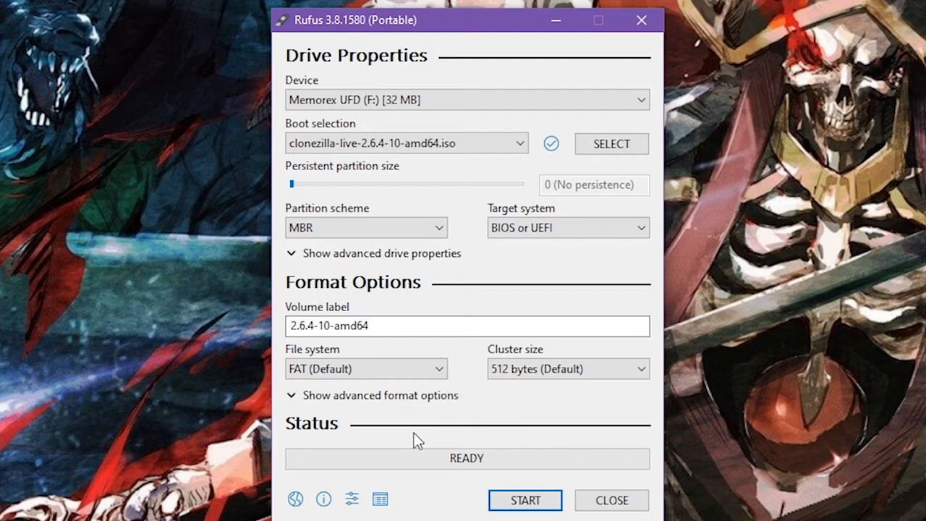
Change the volume label to read 'Windows 10 Version 2.6.4-10-amd64'
triple_click(467, 326)
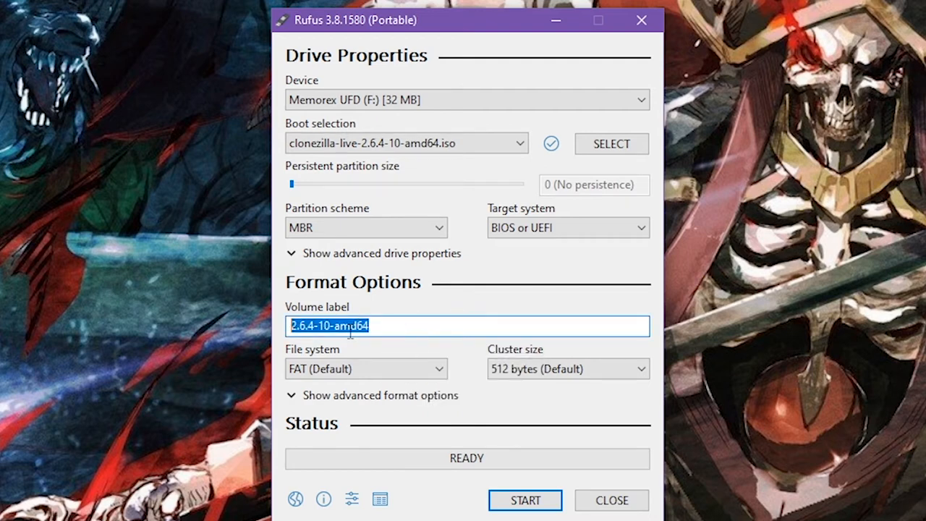
left_click(298, 325)
type("Clonezilla")
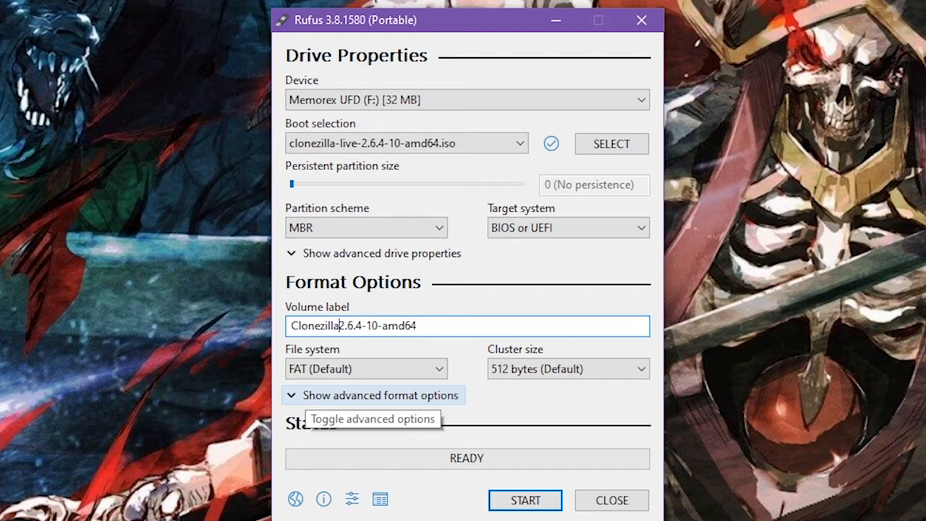
mouse_move(345, 406)
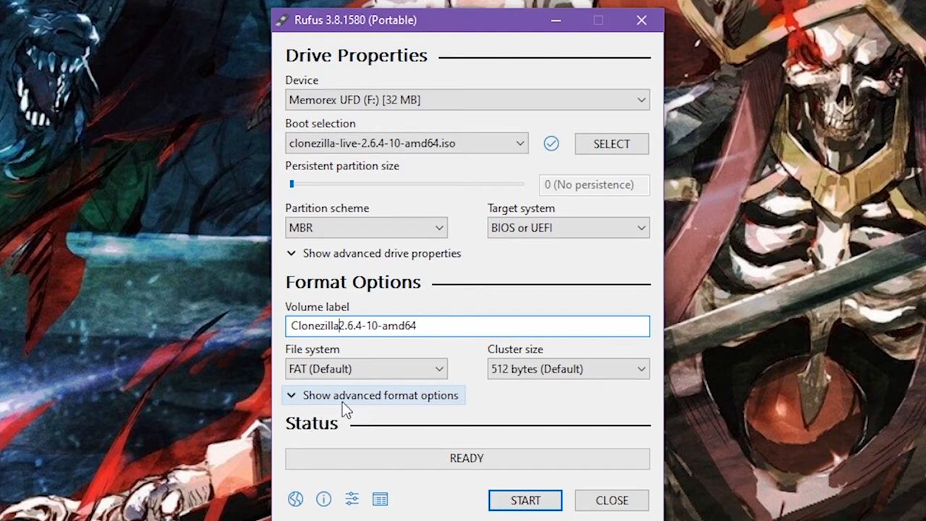
key("BackSpace")
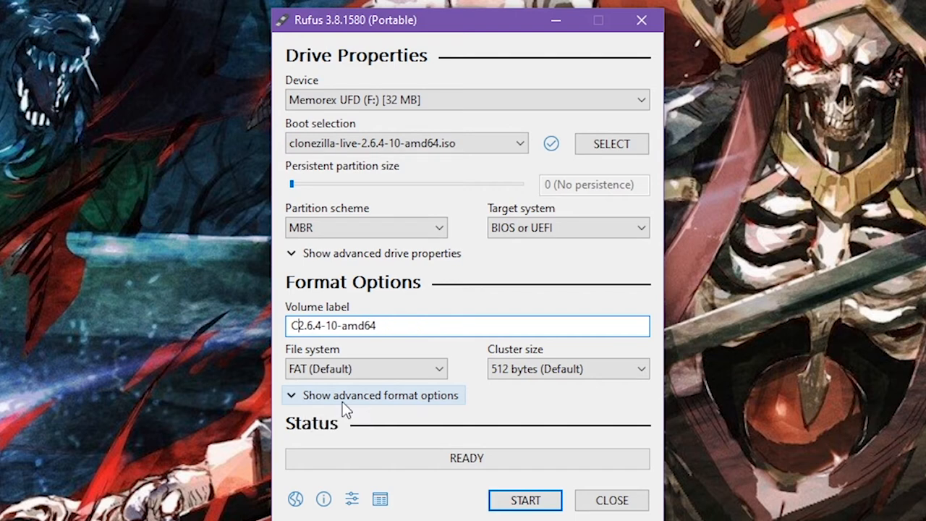
type("Windows 10")
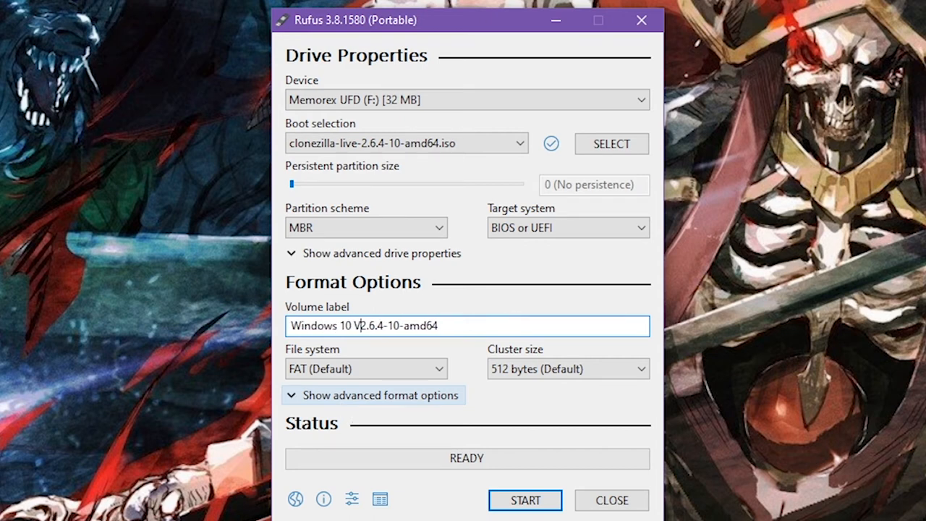
type("Version")
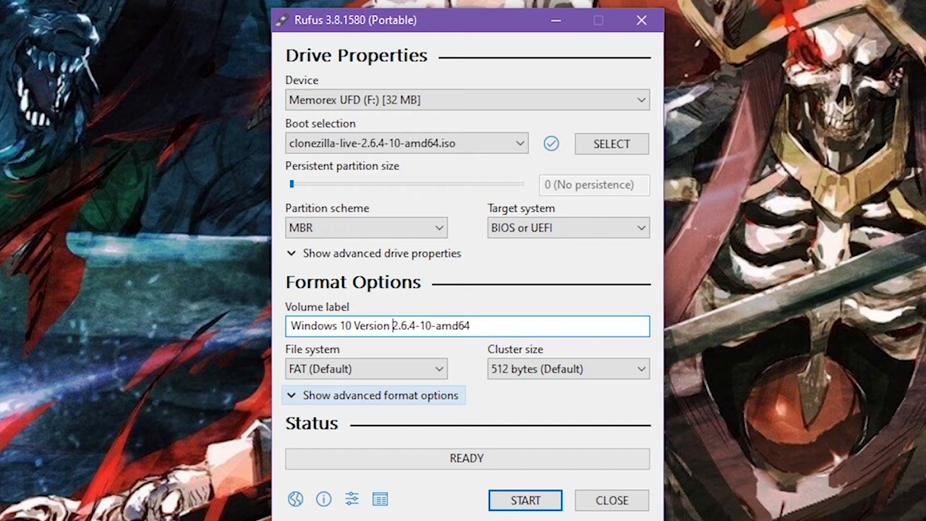
mouse_move(453, 138)
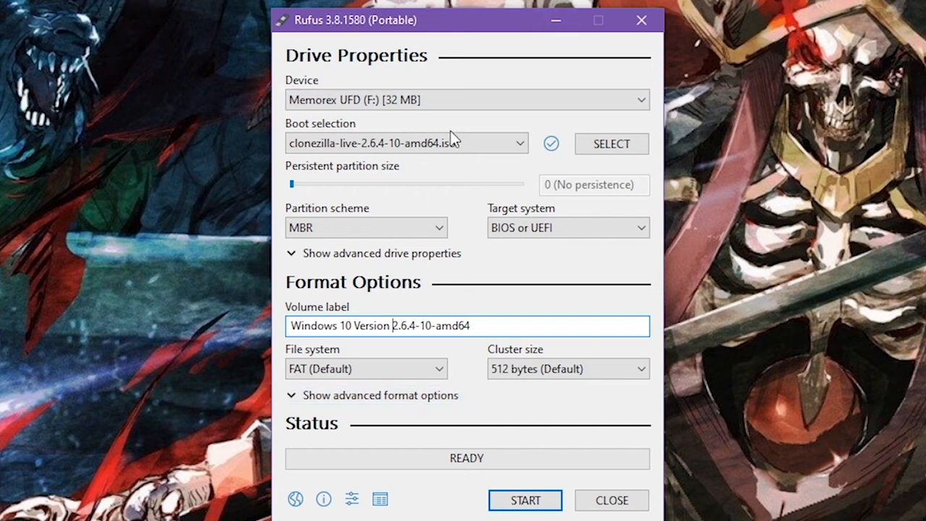
mouse_move(413, 102)
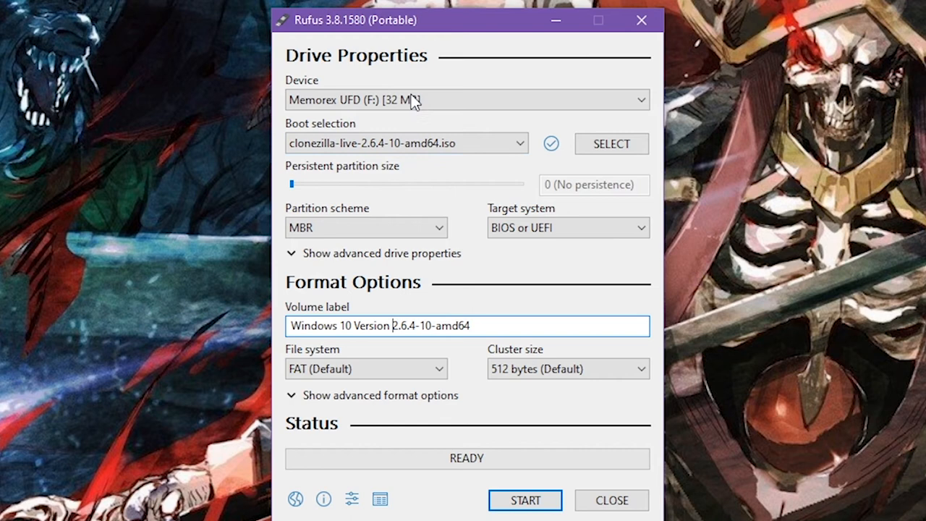
mouse_move(409, 344)
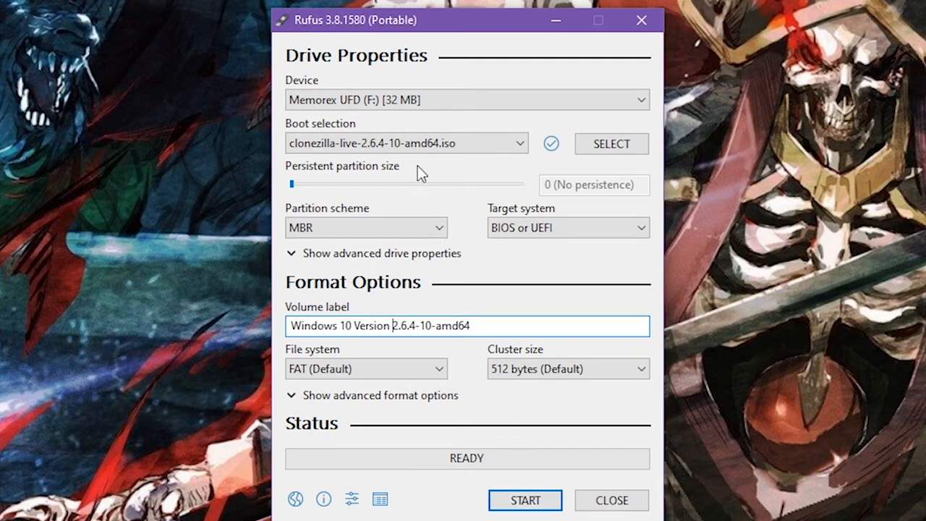
mouse_move(416, 148)
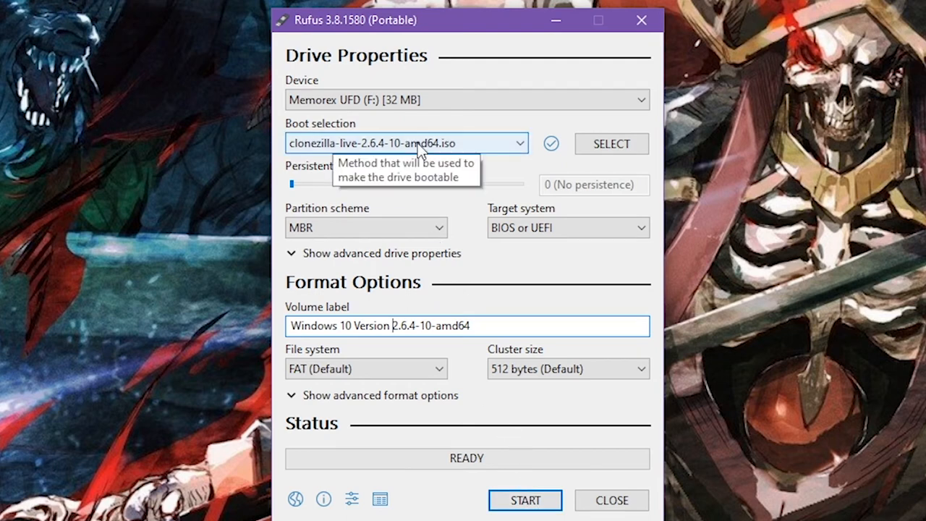
mouse_move(409, 105)
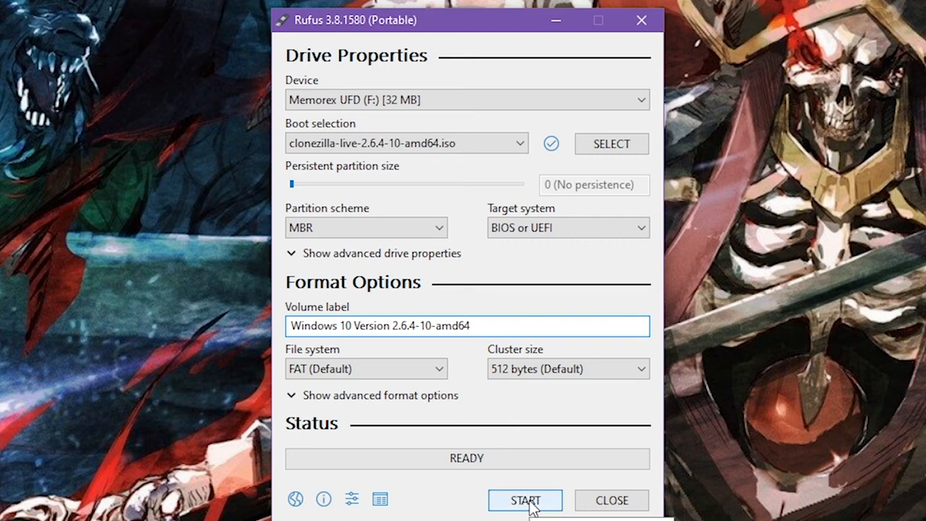
mouse_move(440, 270)
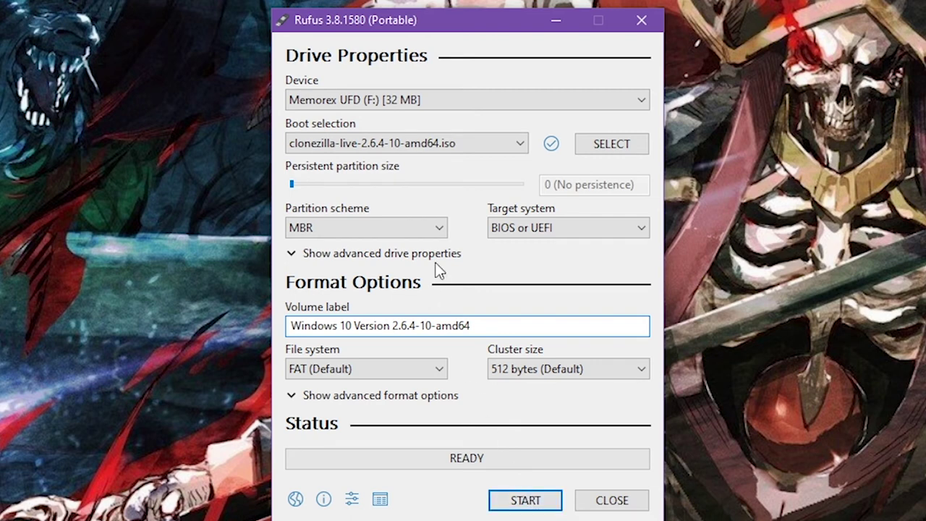
mouse_move(434, 152)
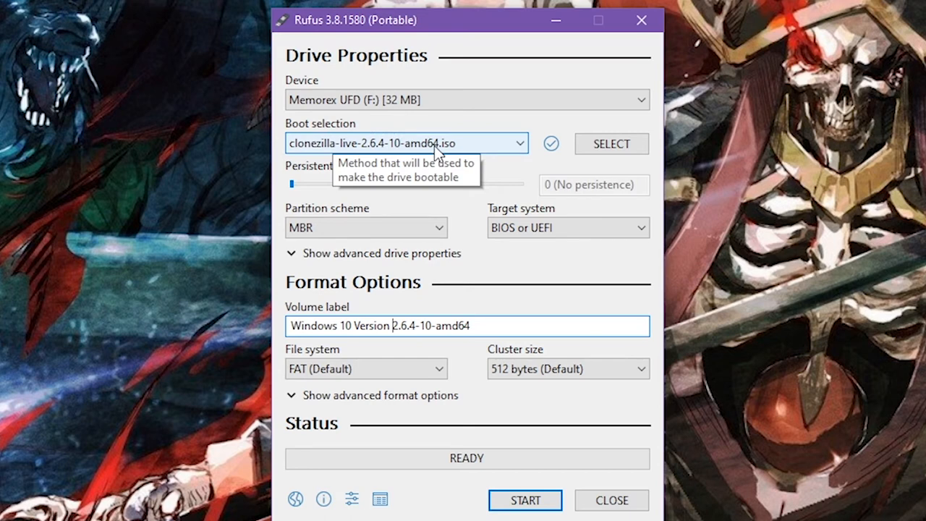
mouse_move(445, 136)
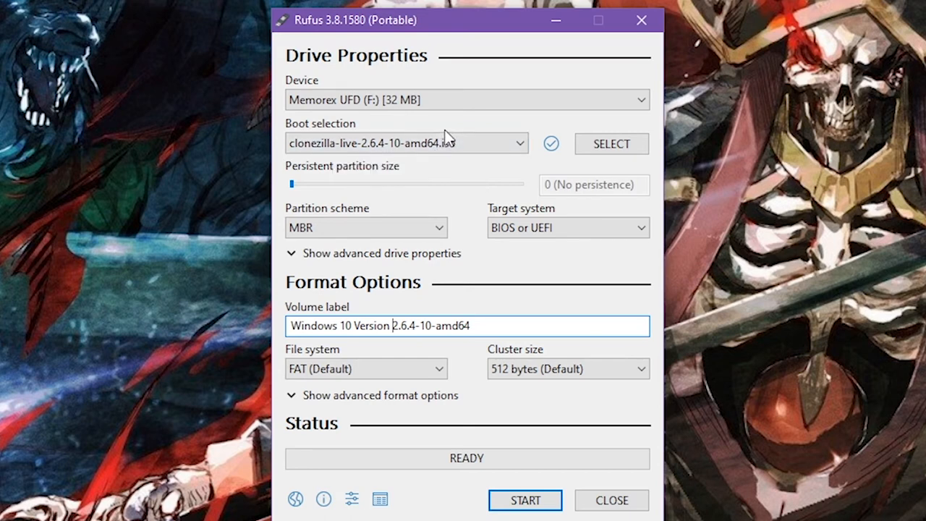
mouse_move(435, 142)
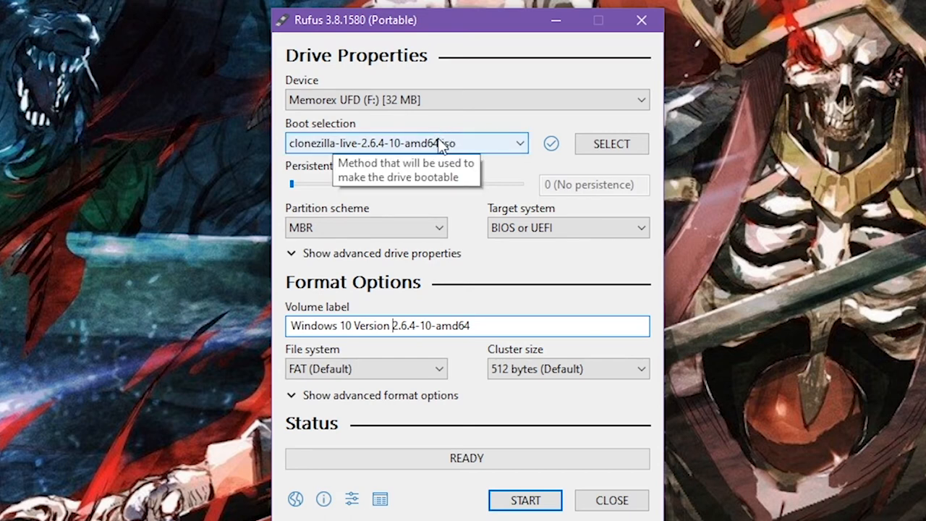
mouse_move(447, 129)
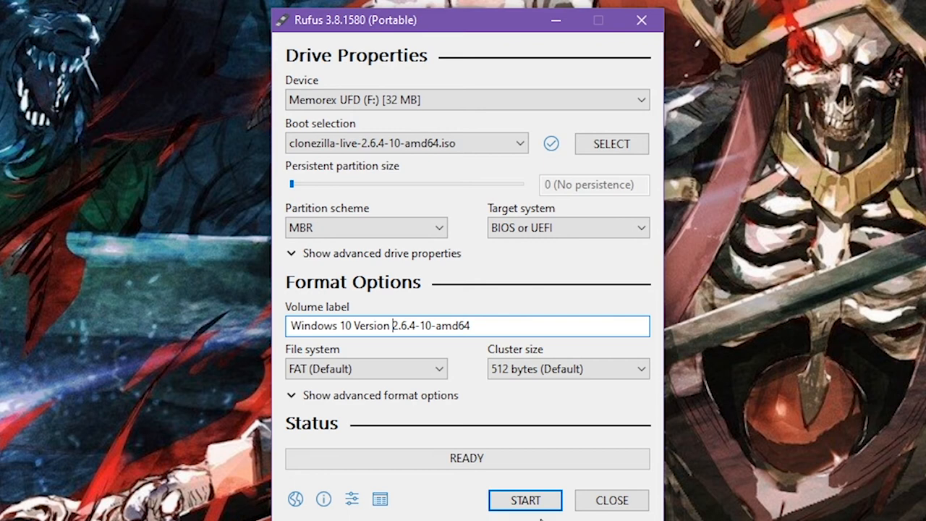
Start the write and hit the 'Image is too big' error for the 32 MB drive
left_click(525, 500)
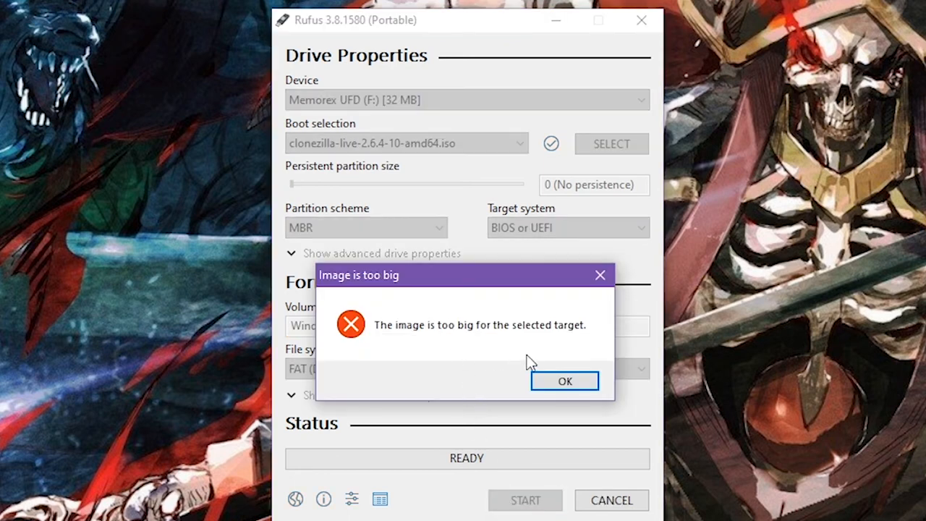
mouse_move(565, 382)
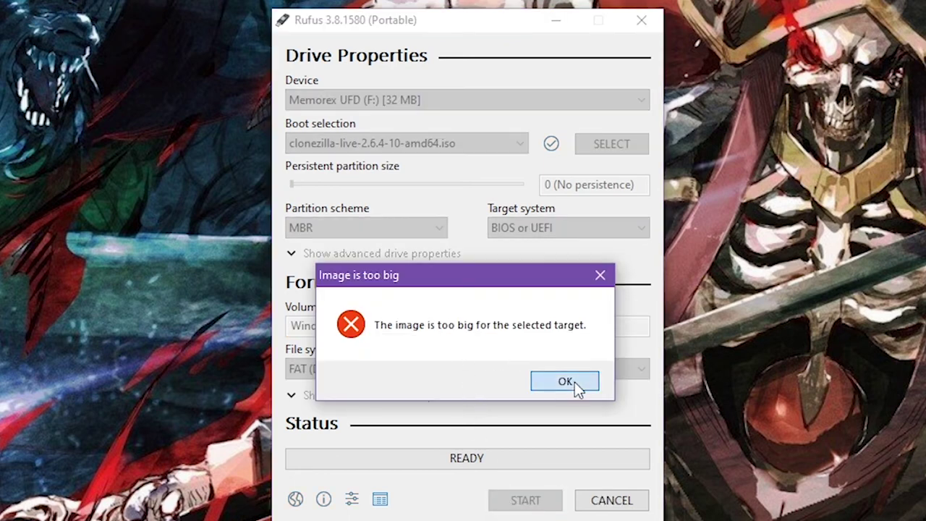